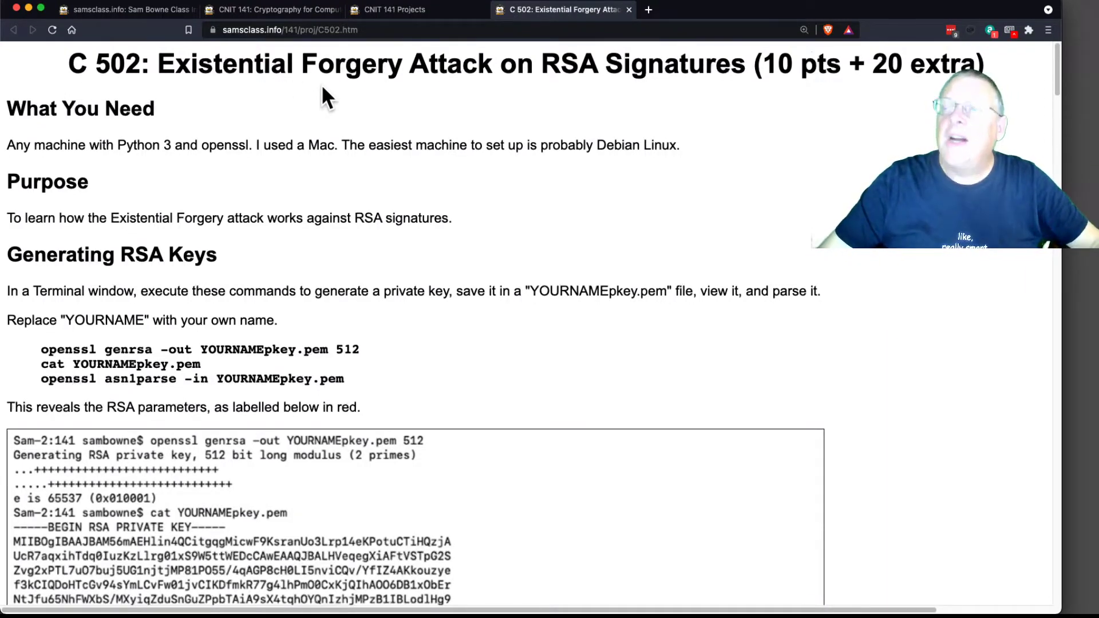
{"action": "mouse_move", "coordinate": [116, 306]}
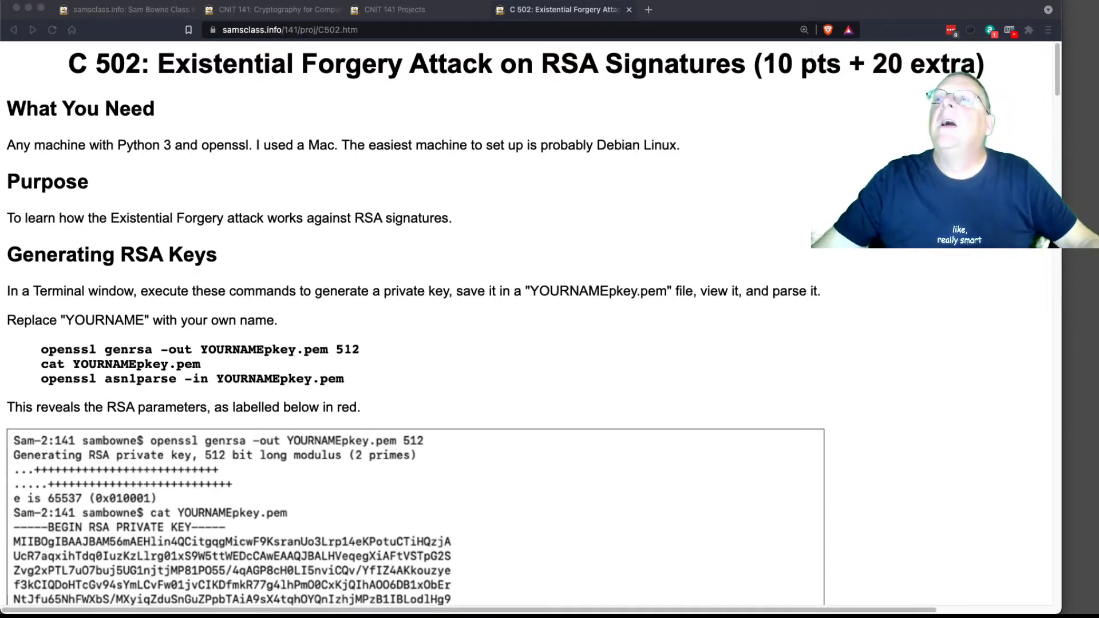
{"action": "mouse_move", "coordinate": [450, 221]}
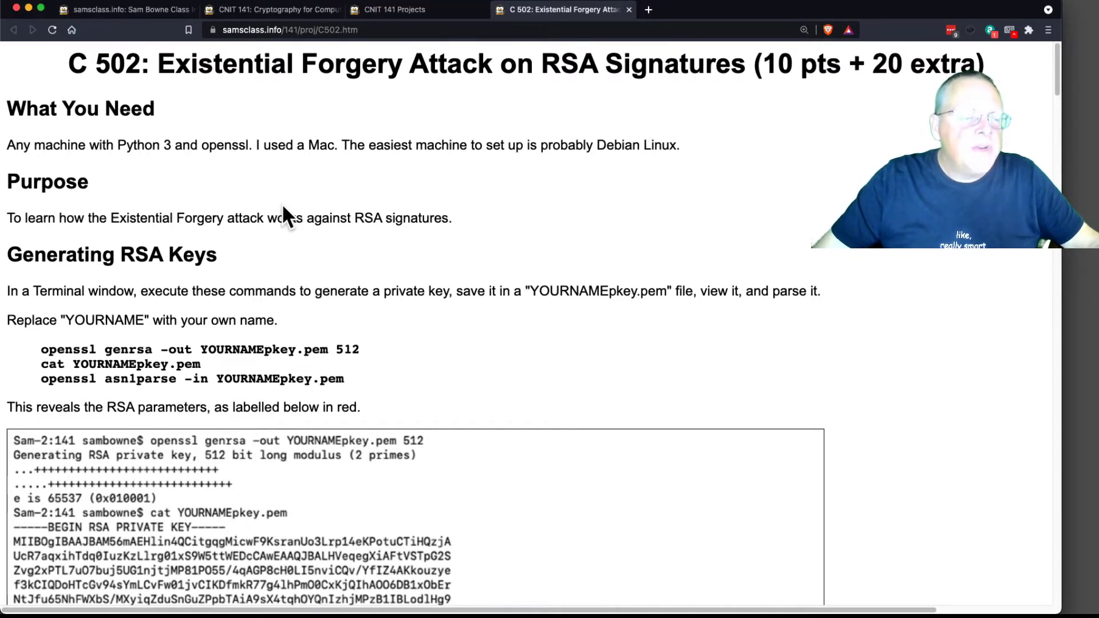
{"action": "mouse_move", "coordinate": [1046, 412]}
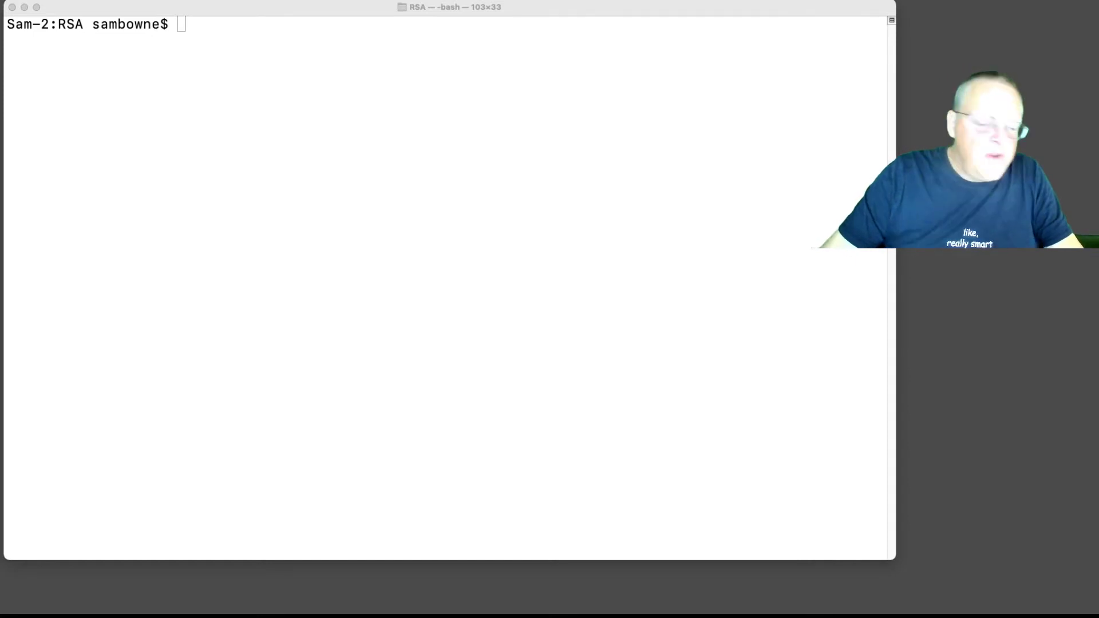
Generate a 512-bit RSA key into YOURNAMEpkey.pem, pointing out exponent 65537 and the file name.
{"action": "type", "text": "openssl genrsa -out YOURNAMEpkey.pem 512"}
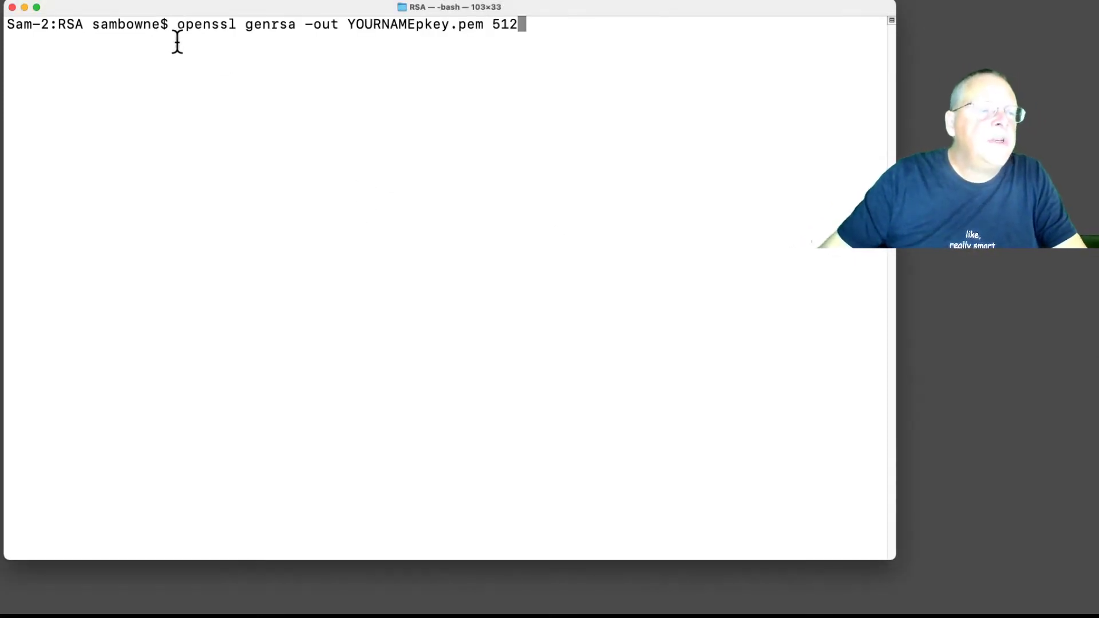
{"action": "mouse_move", "coordinate": [395, 51]}
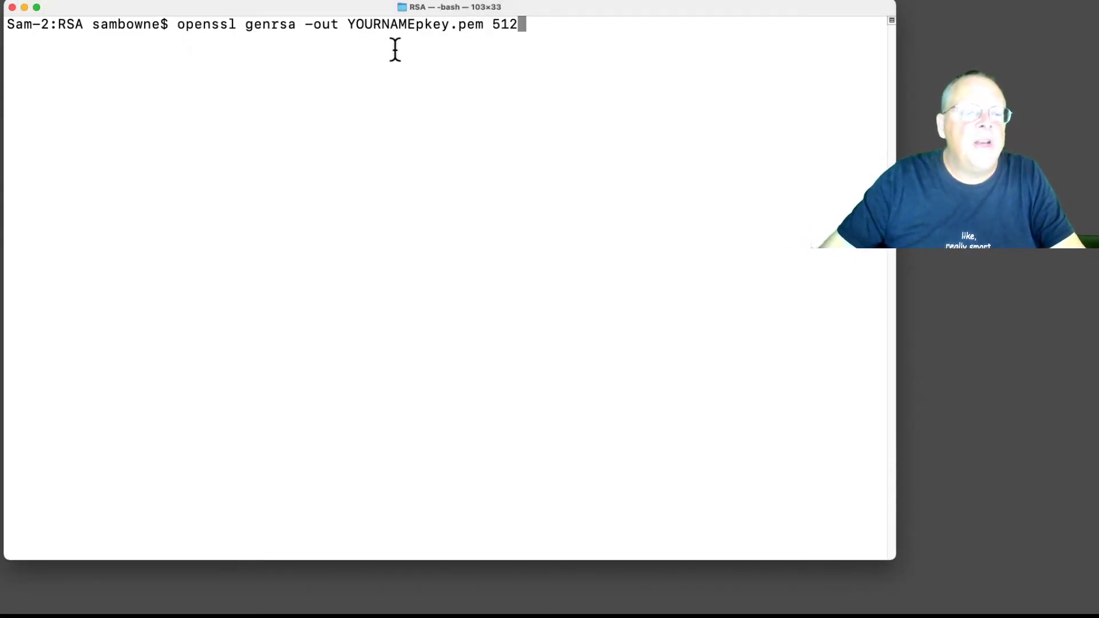
{"action": "mouse_move", "coordinate": [540, 164]}
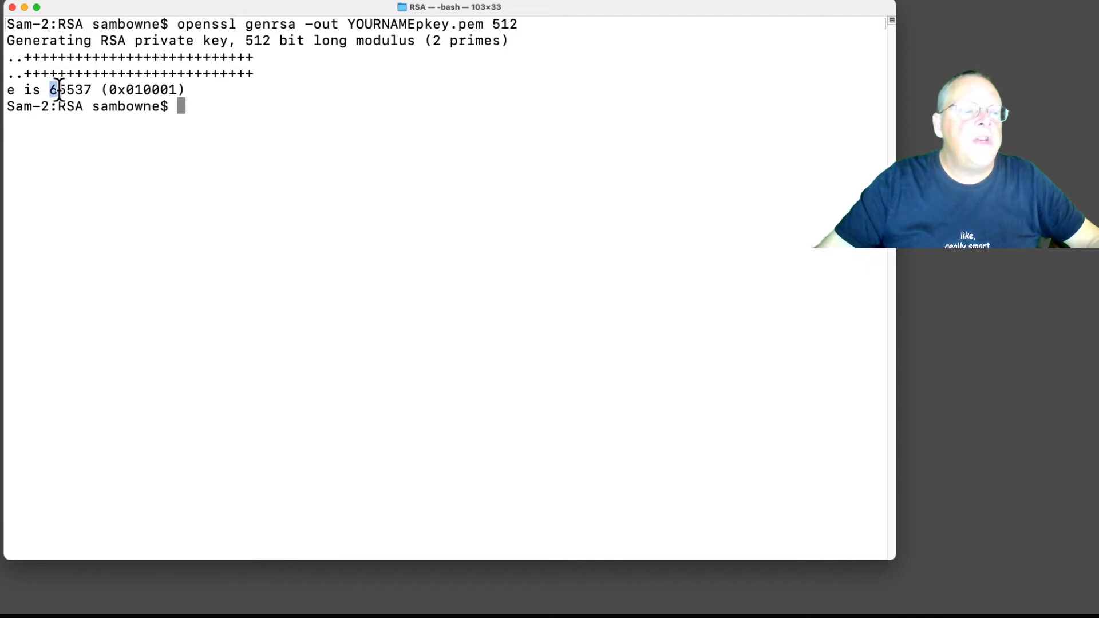
{"action": "double_click", "coordinate": [66, 90]}
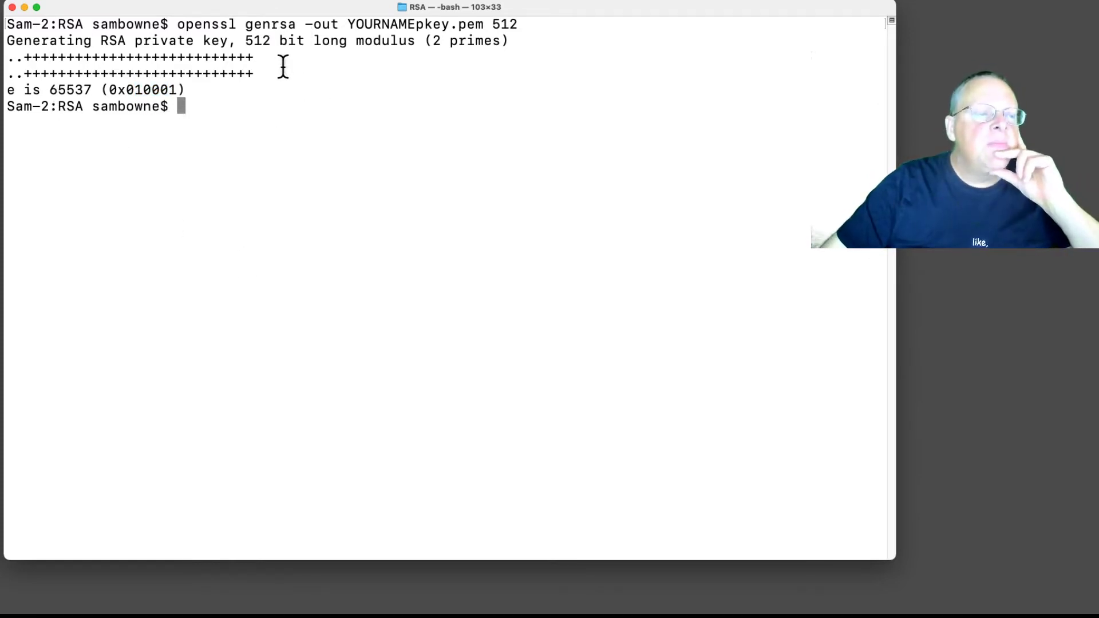
{"action": "mouse_move", "coordinate": [322, 63]}
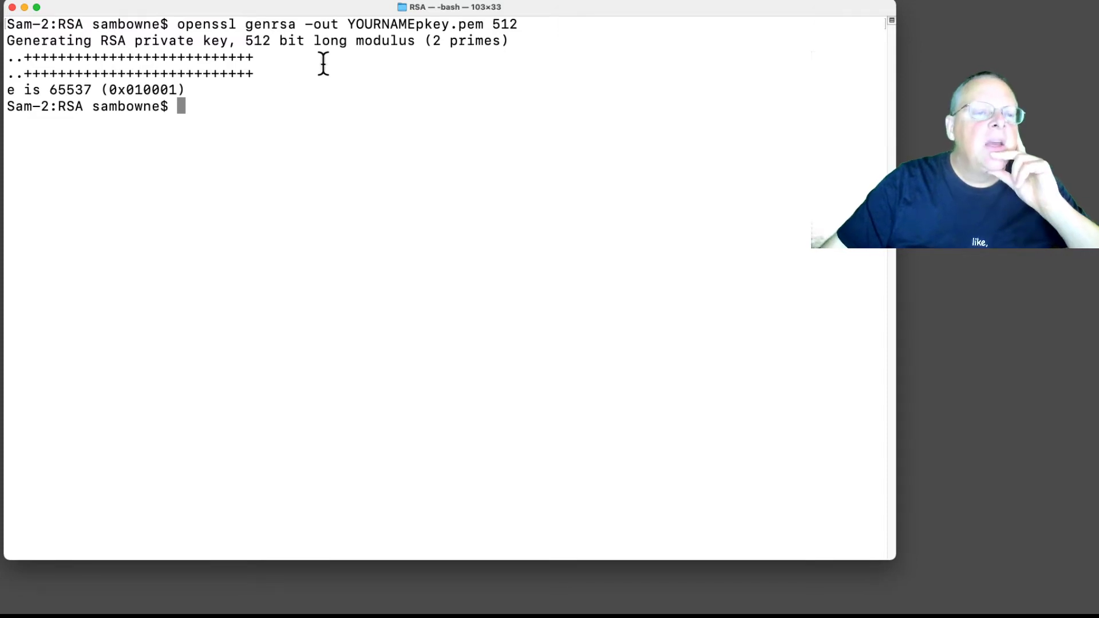
{"action": "double_click", "coordinate": [384, 24]}
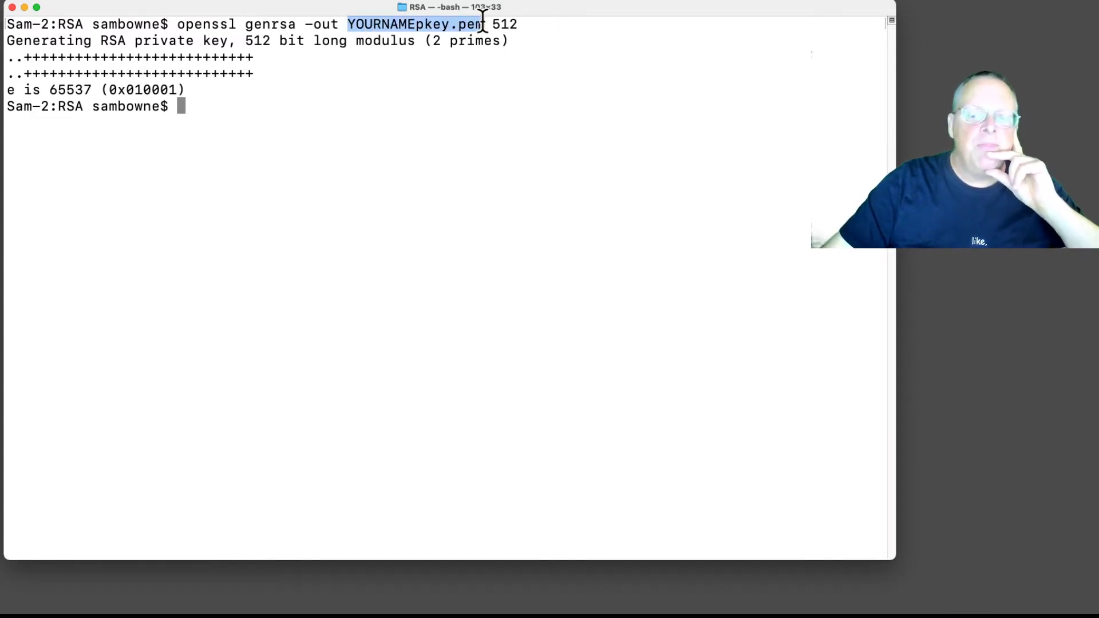
{"action": "mouse_move", "coordinate": [348, 194]}
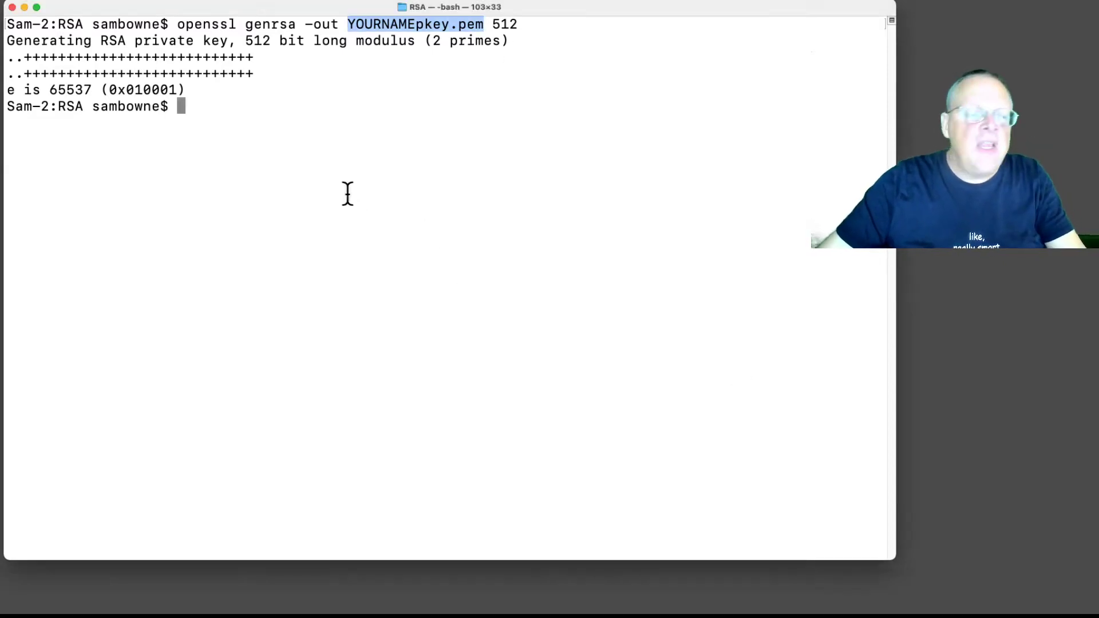
Print YOURNAMEpkey.pem with cat, then type the openssl asn1parse command on it without running it.
{"action": "type", "text": "cat yo"}
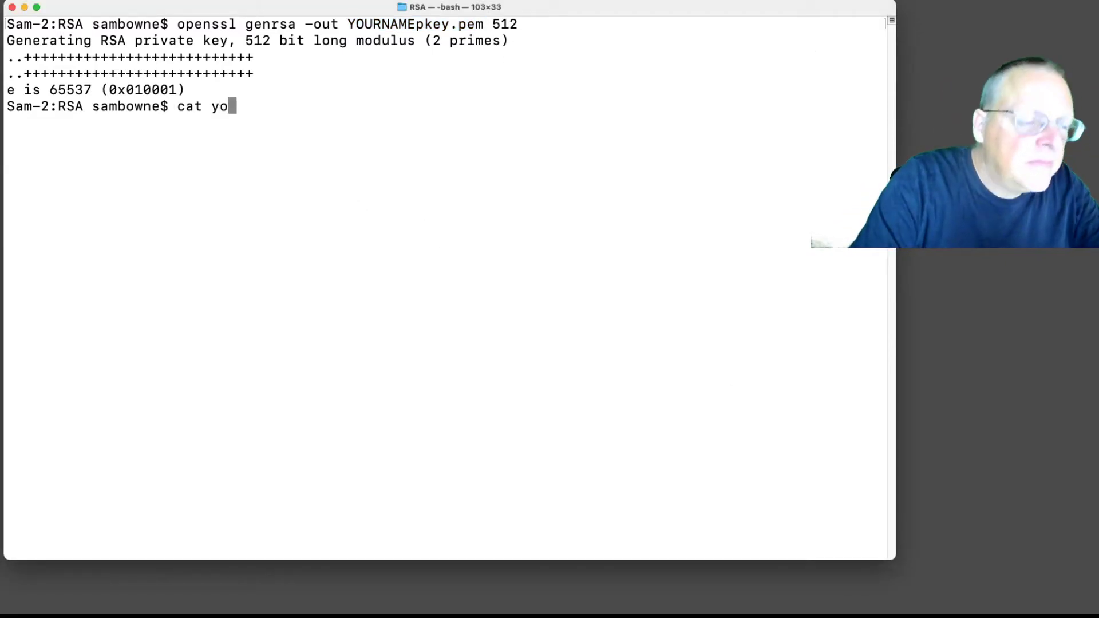
{"action": "key", "text": "Backspace"}
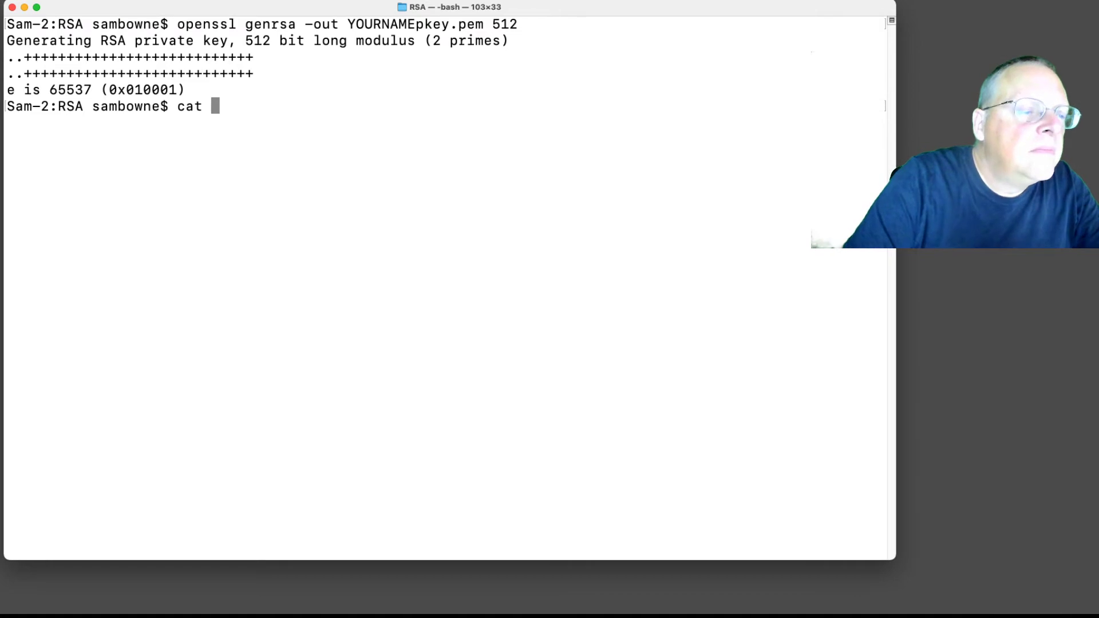
{"action": "type", "text": "YOURNAMEpkey.pem"}
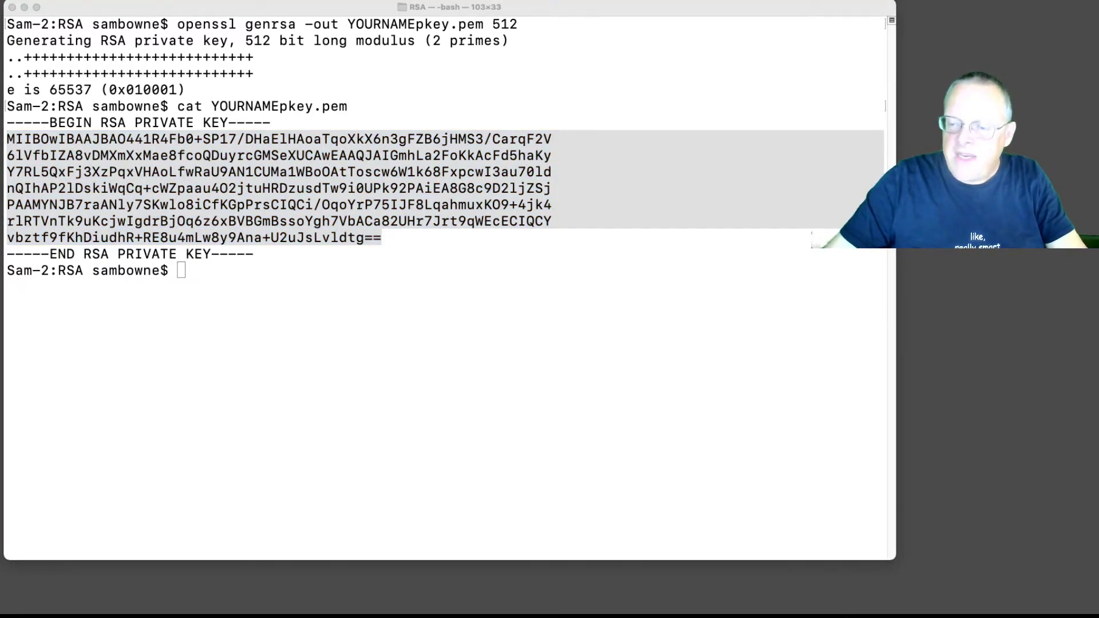
{"action": "mouse_move", "coordinate": [711, 397]}
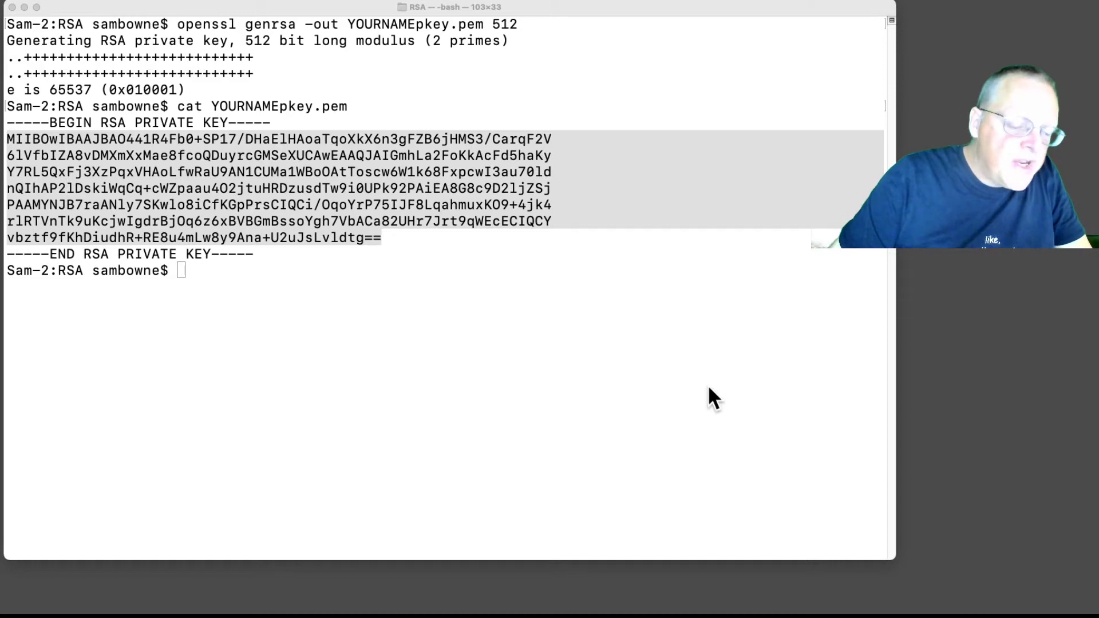
{"action": "type", "text": "openssl asn1parse -in YOURNAMEpkey.pem"}
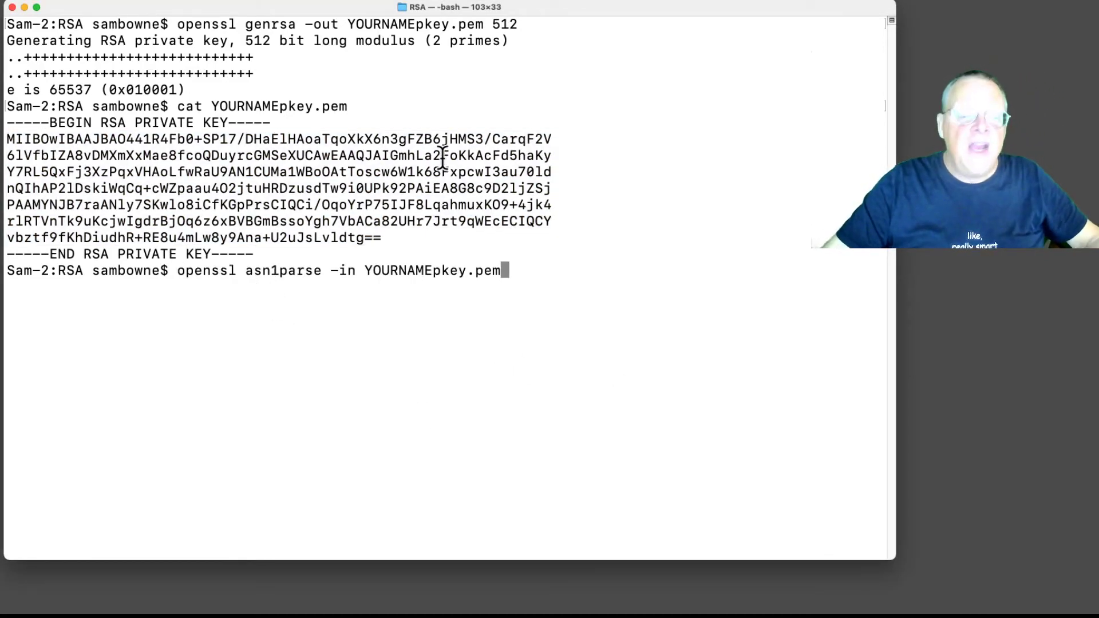
{"action": "mouse_move", "coordinate": [713, 290]}
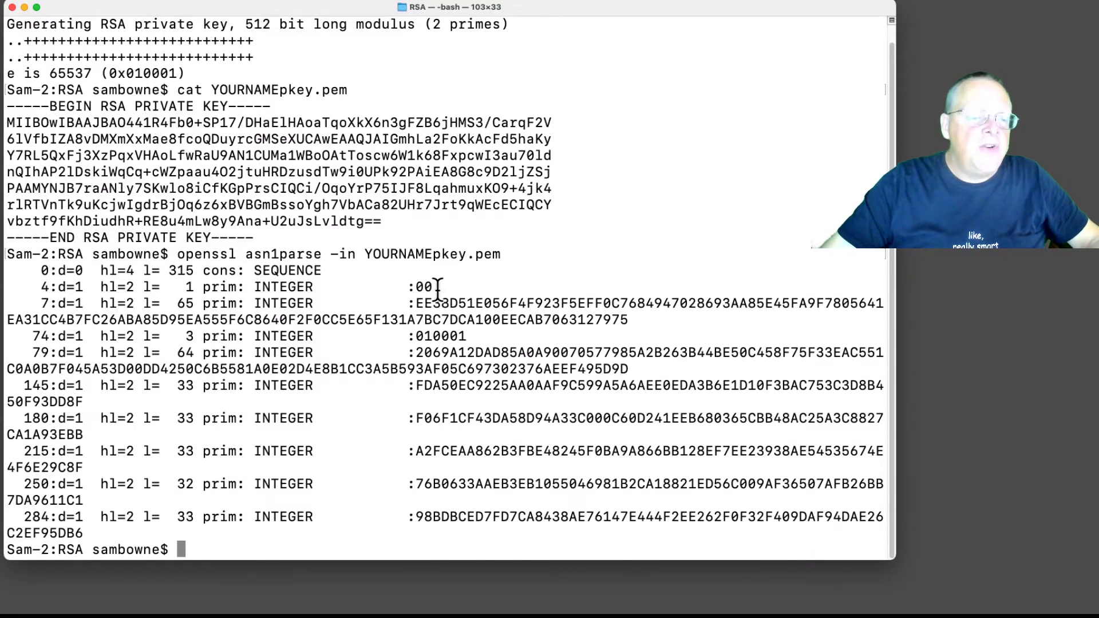
In the asn1parse output, point out the 00 version integer, modulus and both exponent rows.
{"action": "double_click", "coordinate": [422, 286]}
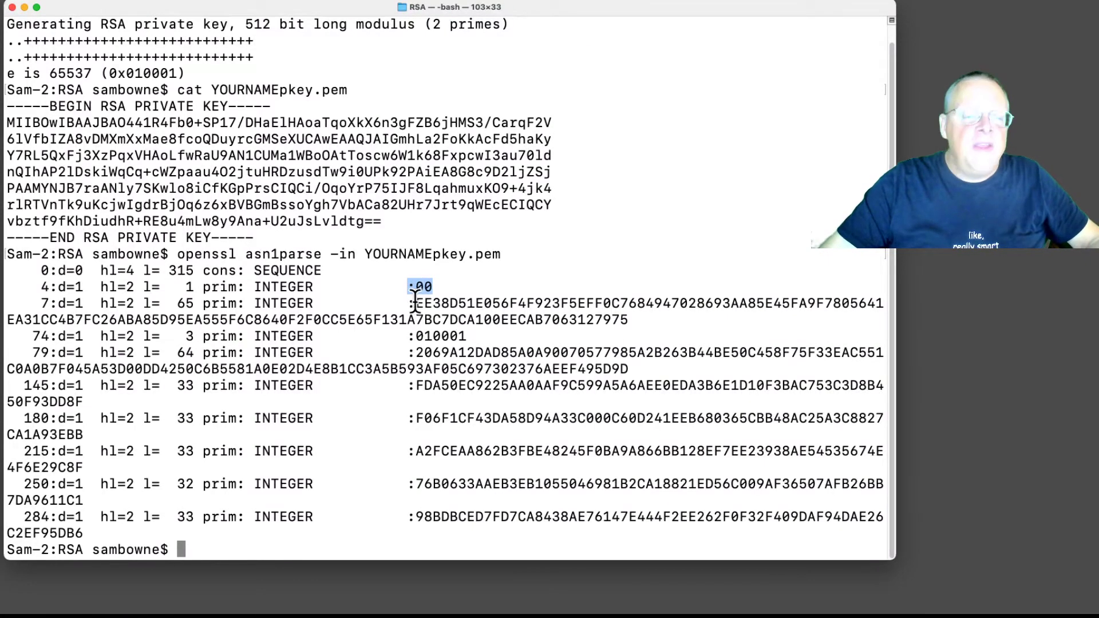
{"action": "mouse_move", "coordinate": [416, 336]}
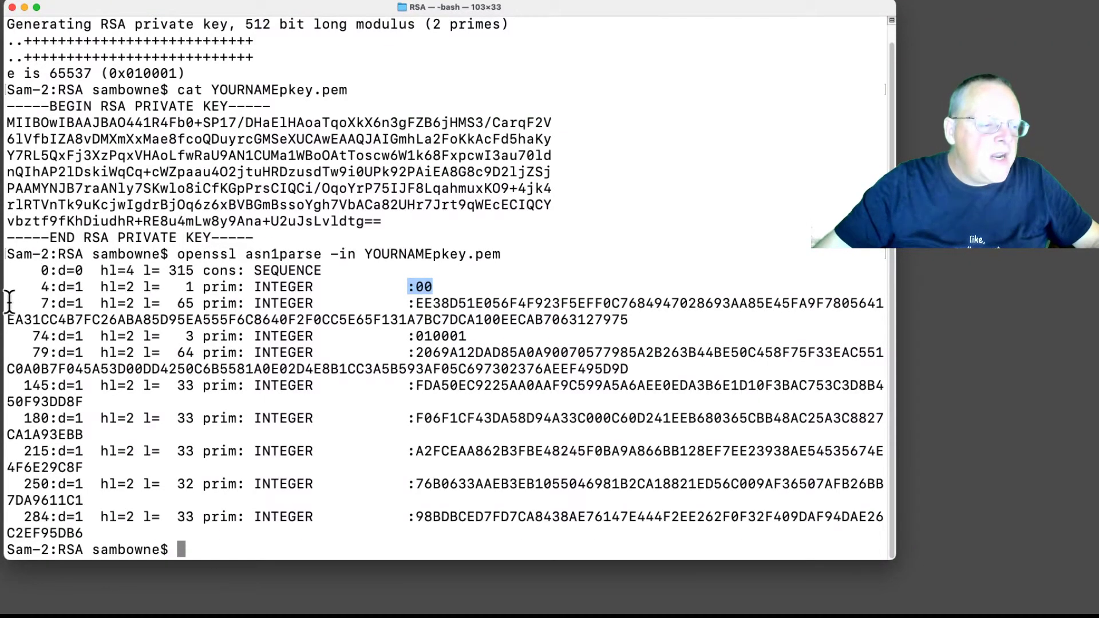
{"action": "left_click_drag", "start_coordinate": [421, 303], "coordinate": [631, 320]}
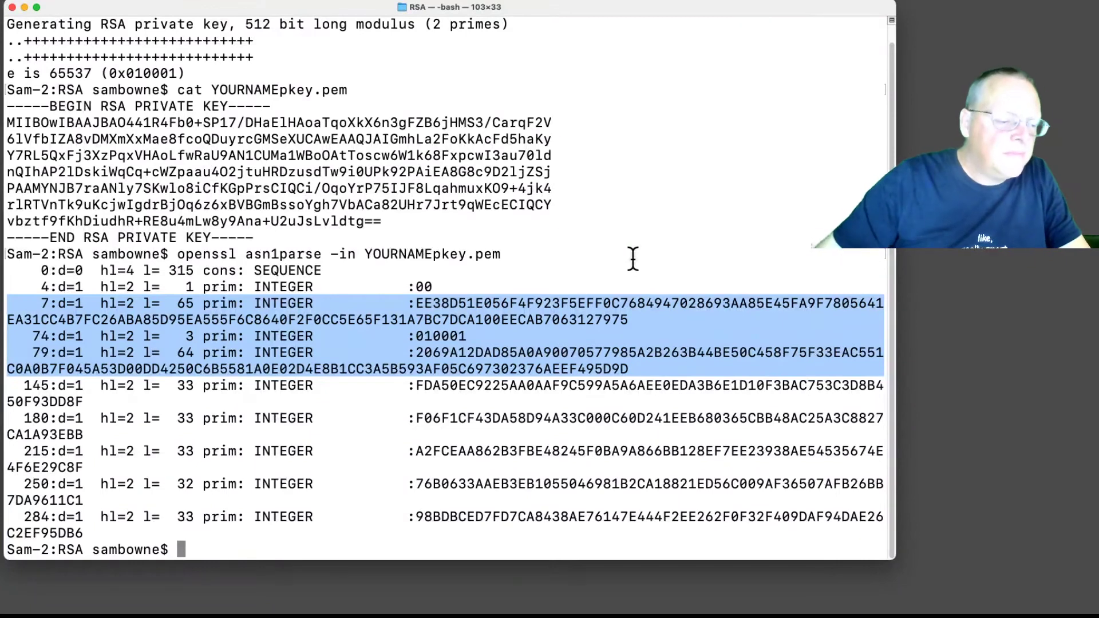
Print YOURNAMEpublic.pem's details with openssl rsa -pubin -text and highlight its 512-bit modulus.
{"action": "type", "text": "clear"}
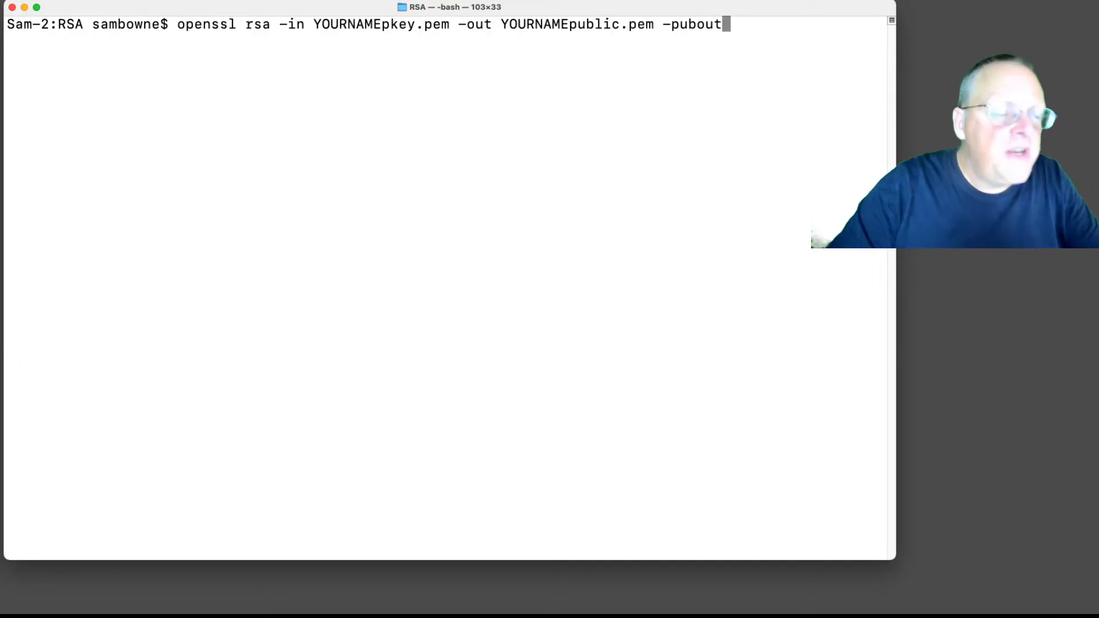
{"action": "mouse_move", "coordinate": [325, 44]}
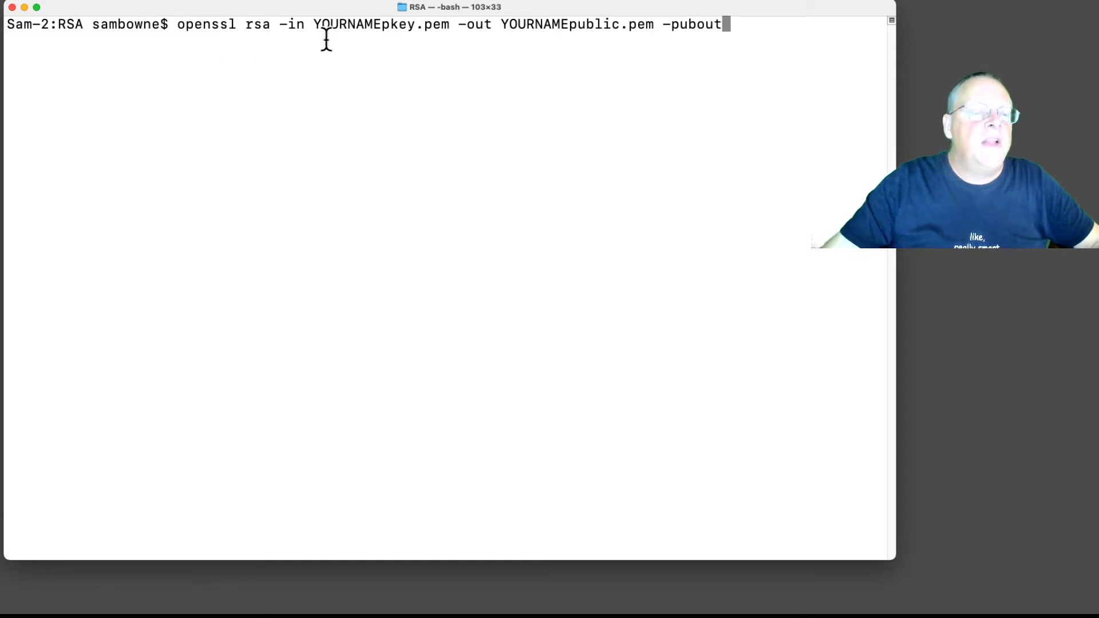
{"action": "double_click", "coordinate": [384, 25]}
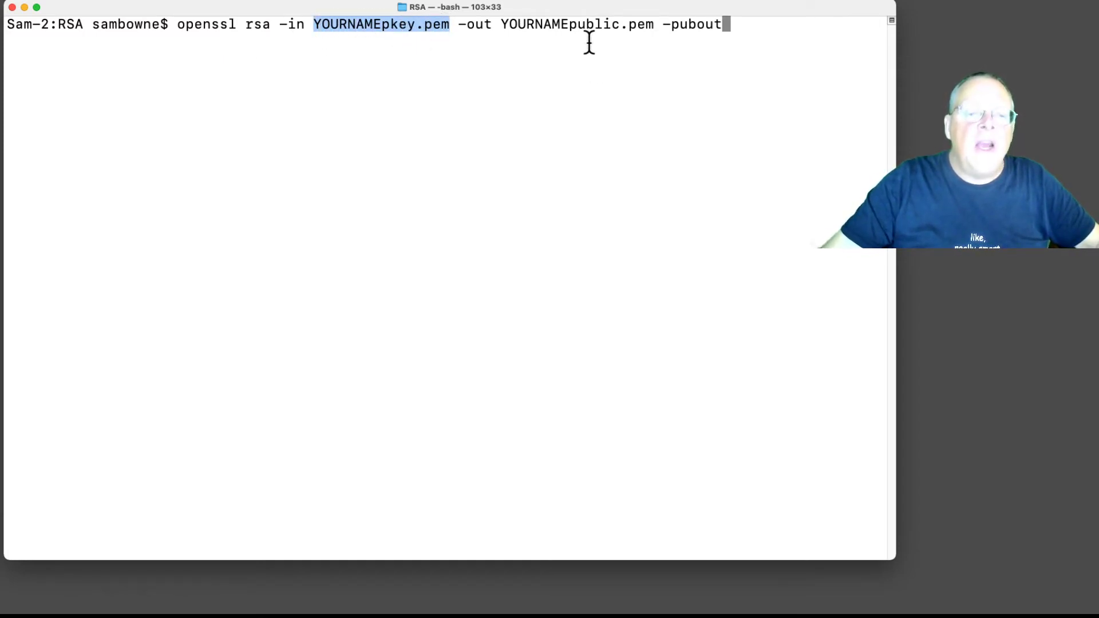
{"action": "mouse_move", "coordinate": [757, 43]}
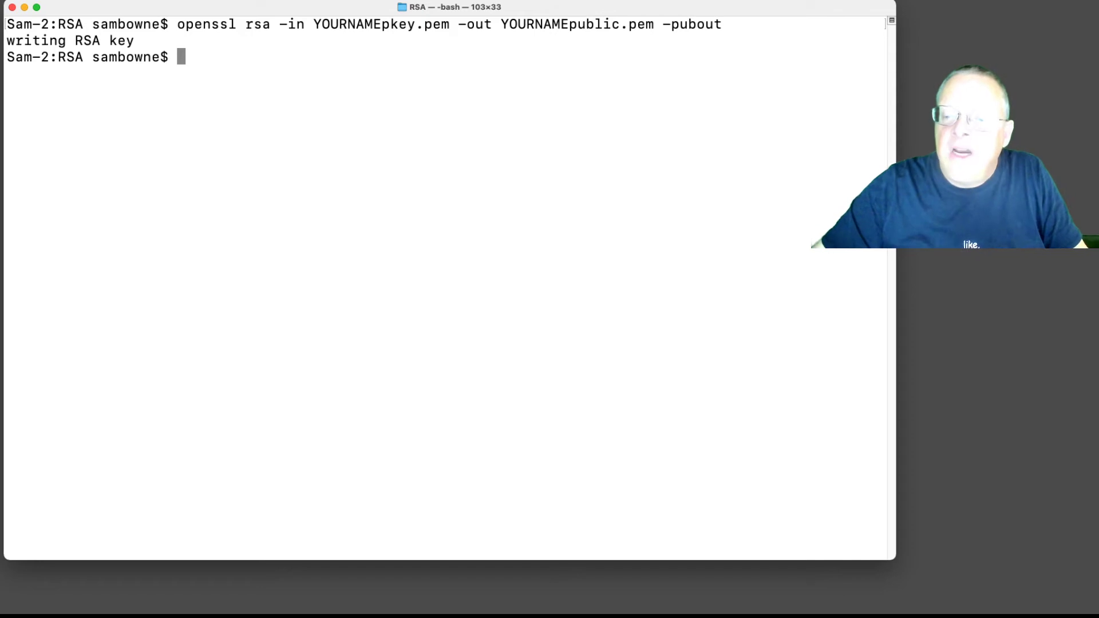
{"action": "type", "text": "cat YO"}
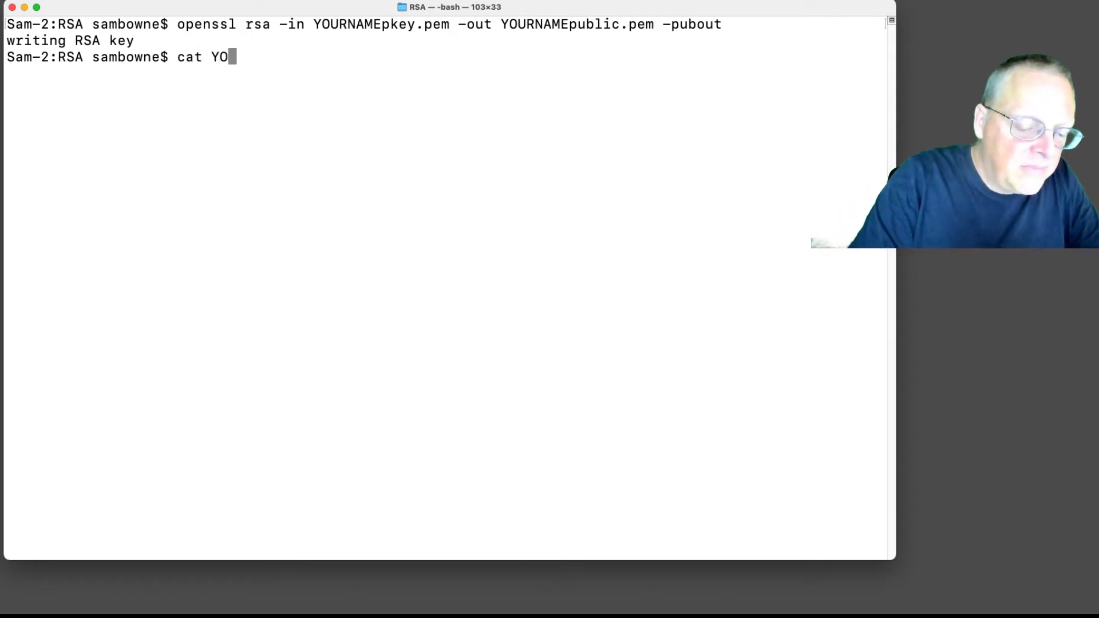
{"action": "type", "text": "URNAMEpublic.pem"}
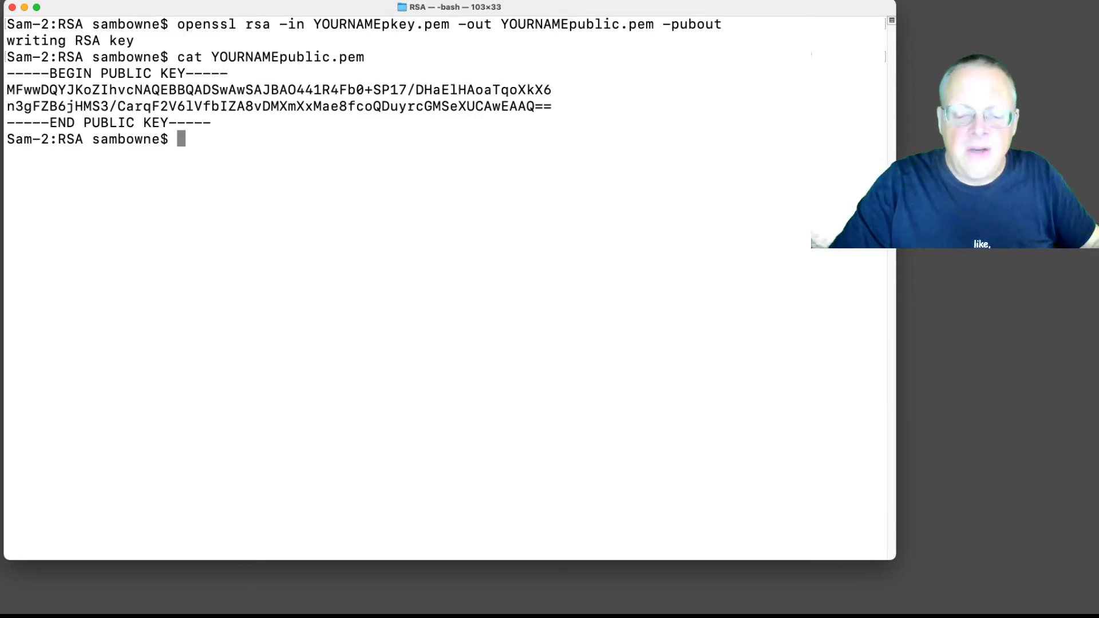
{"action": "mouse_move", "coordinate": [143, 126]}
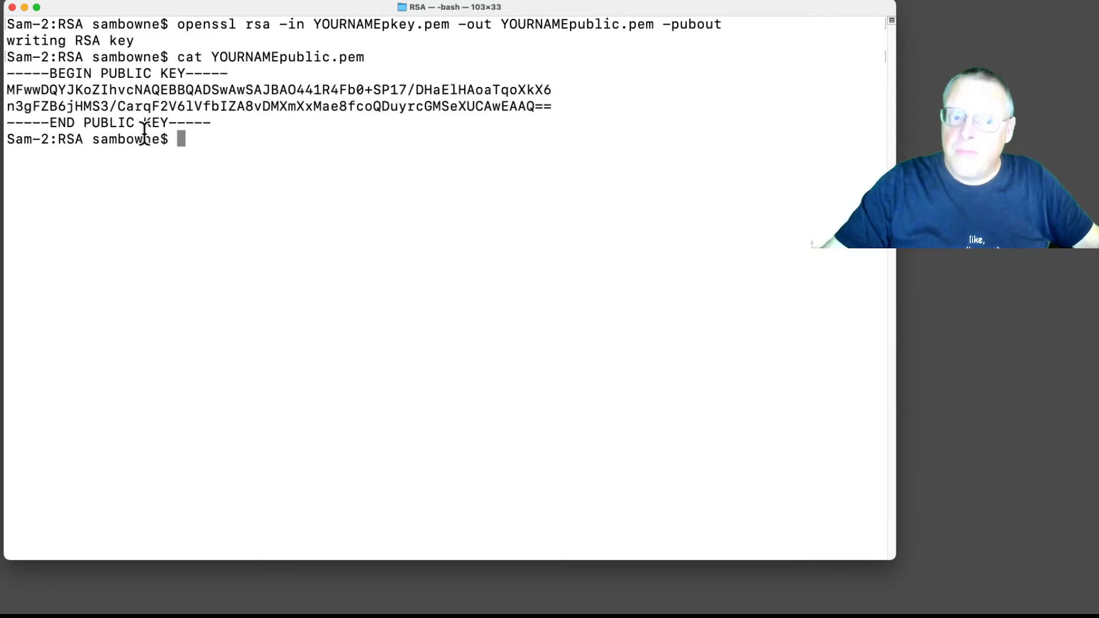
{"action": "mouse_move", "coordinate": [559, 120]}
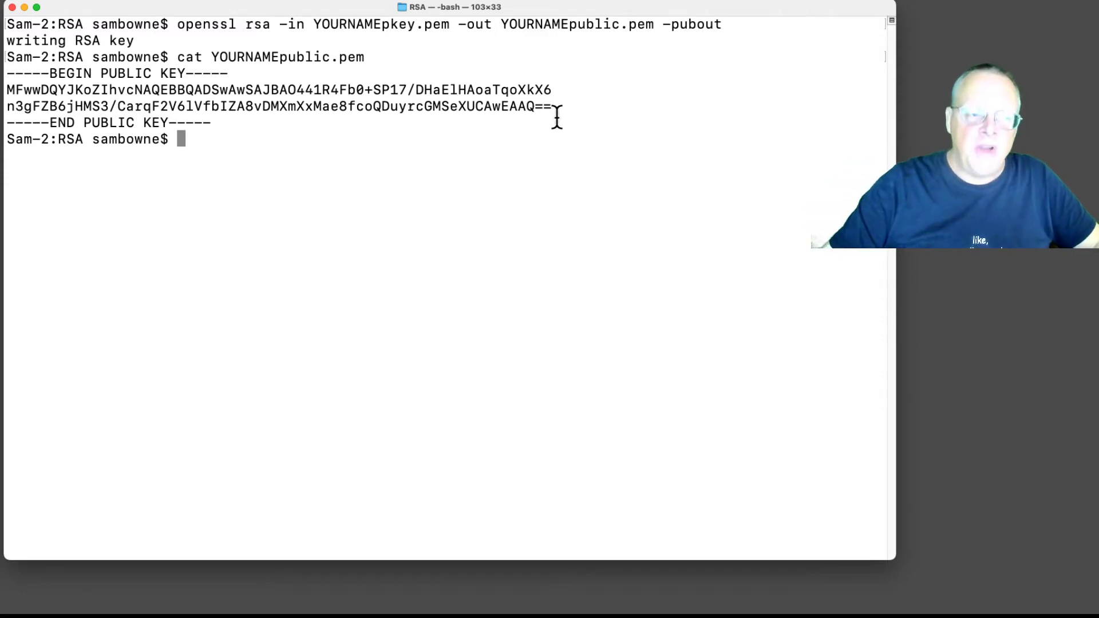
{"action": "mouse_move", "coordinate": [909, 284]}
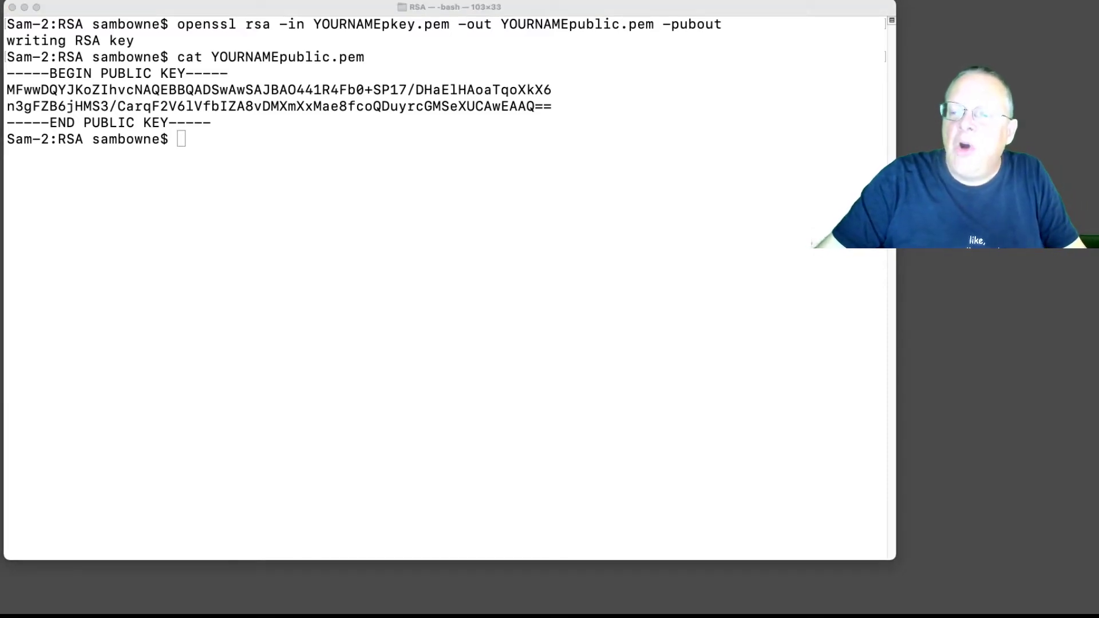
{"action": "type", "text": "openssl rsa -pubin -text < YOURNAMEpublic.pem"}
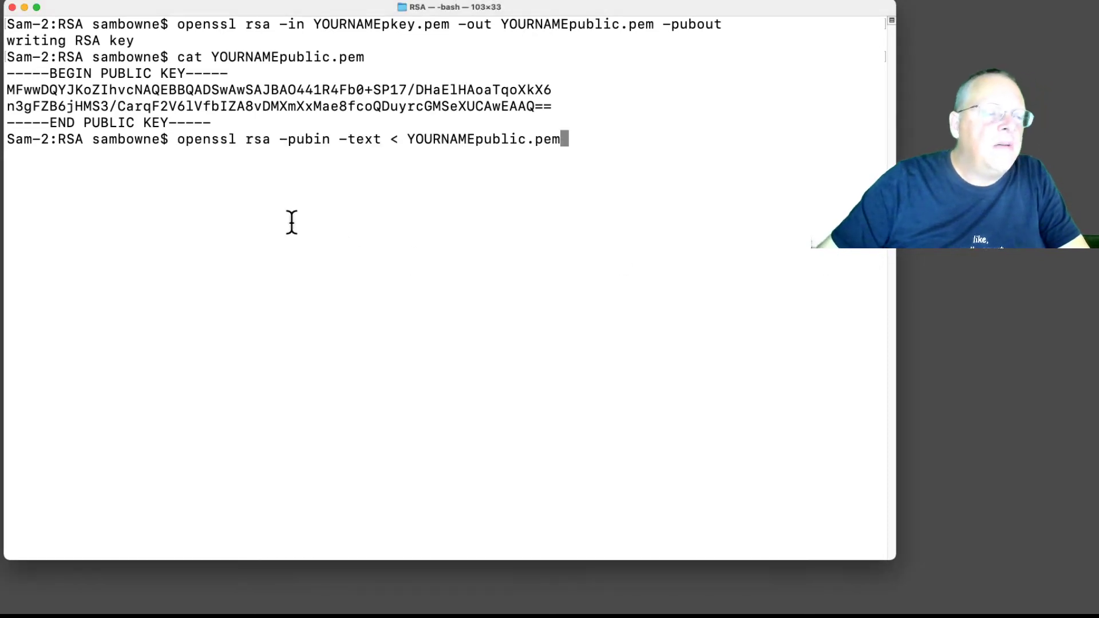
{"action": "mouse_move", "coordinate": [477, 176]}
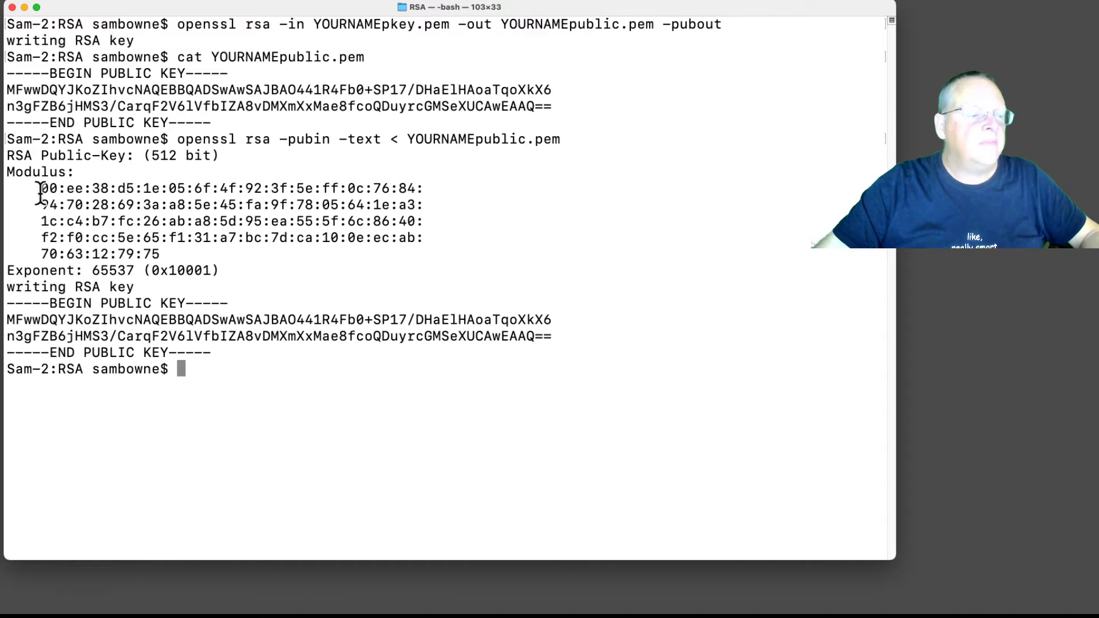
{"action": "left_click_drag", "start_coordinate": [41, 188], "coordinate": [158, 254]}
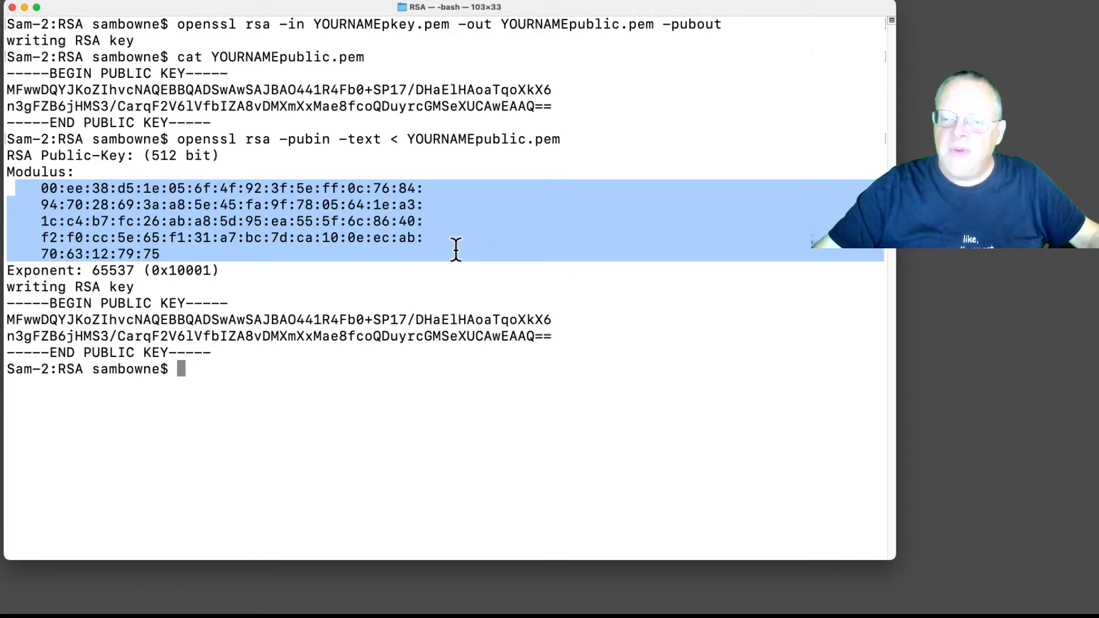
{"action": "mouse_move", "coordinate": [426, 345]}
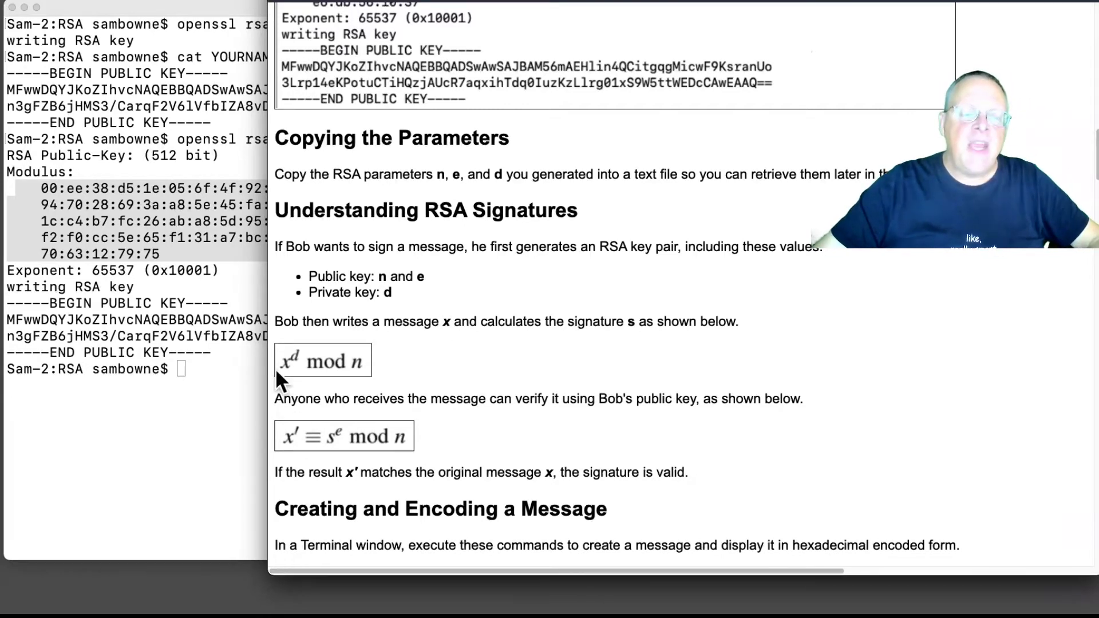
{"action": "mouse_move", "coordinate": [403, 389]}
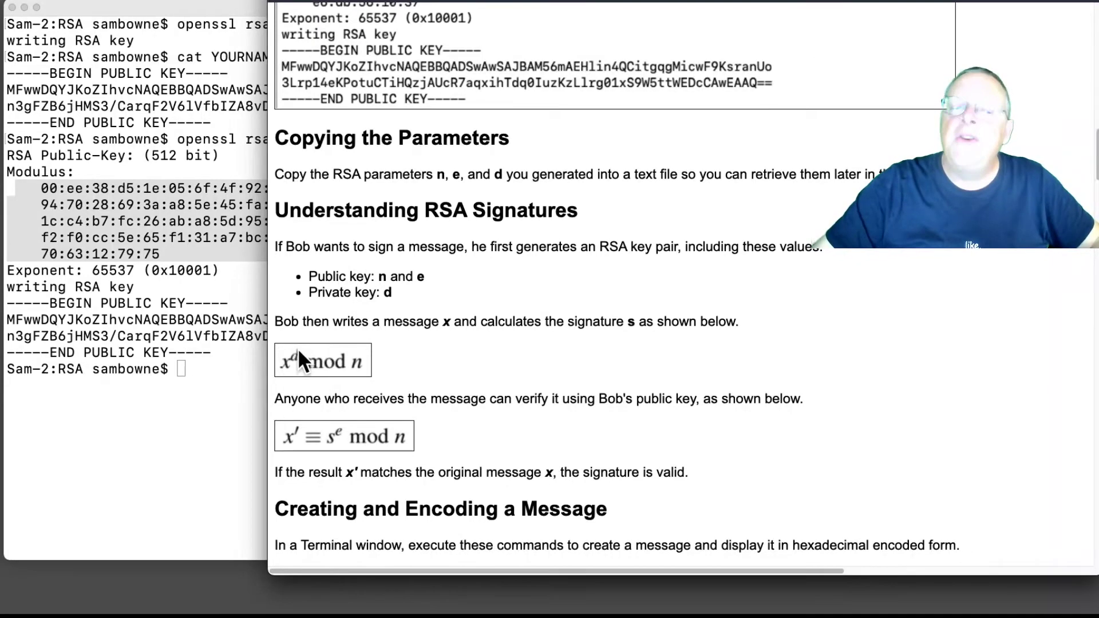
{"action": "mouse_move", "coordinate": [364, 390]}
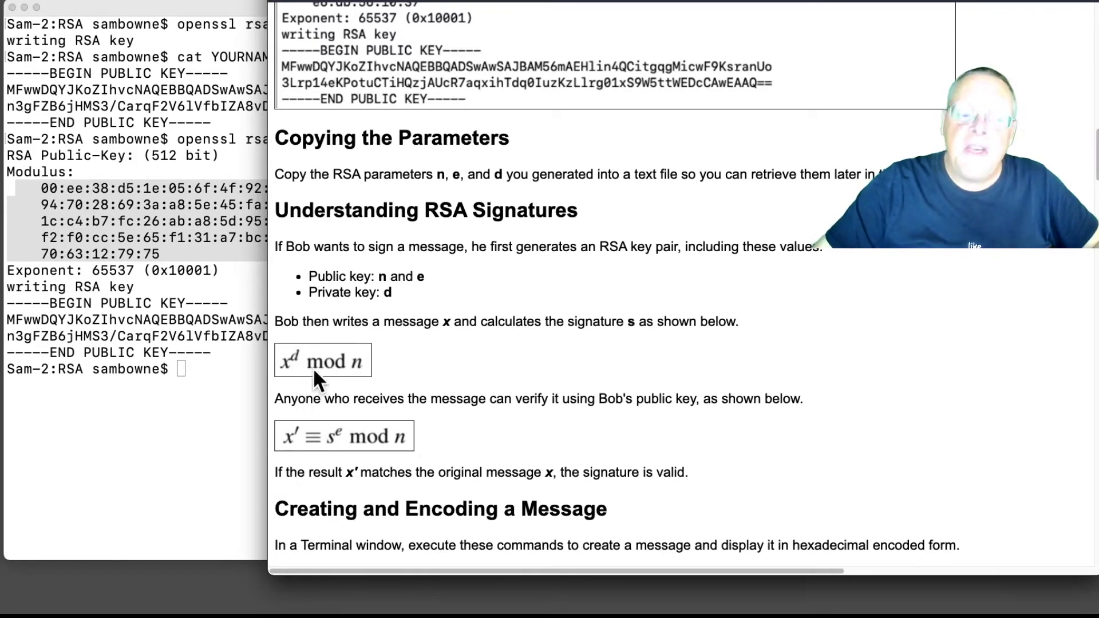
{"action": "mouse_move", "coordinate": [281, 458]}
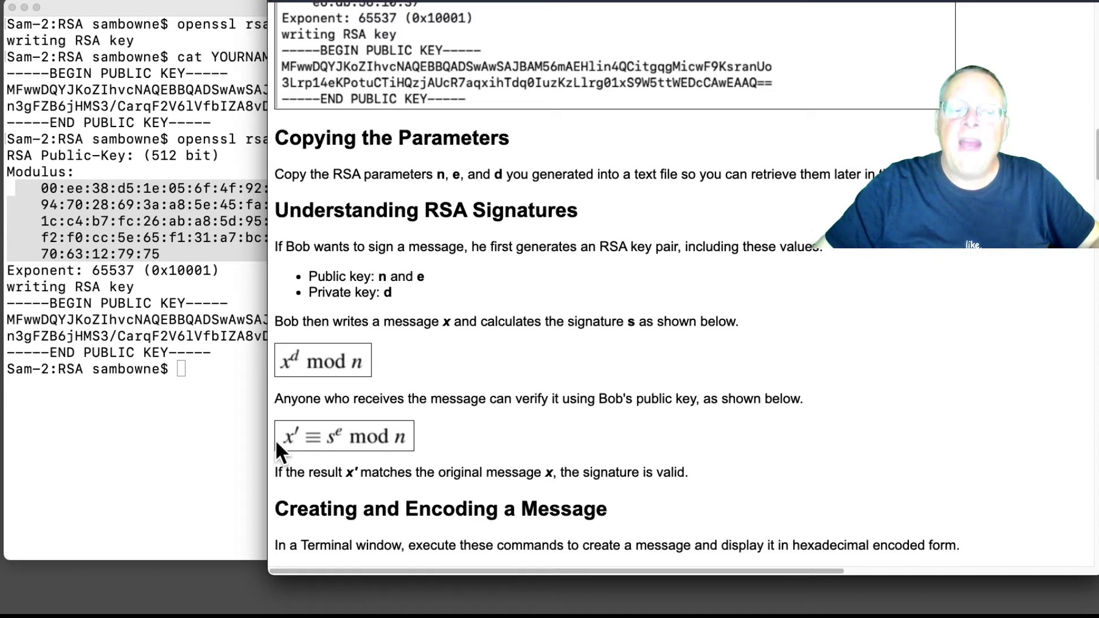
{"action": "mouse_move", "coordinate": [295, 376]}
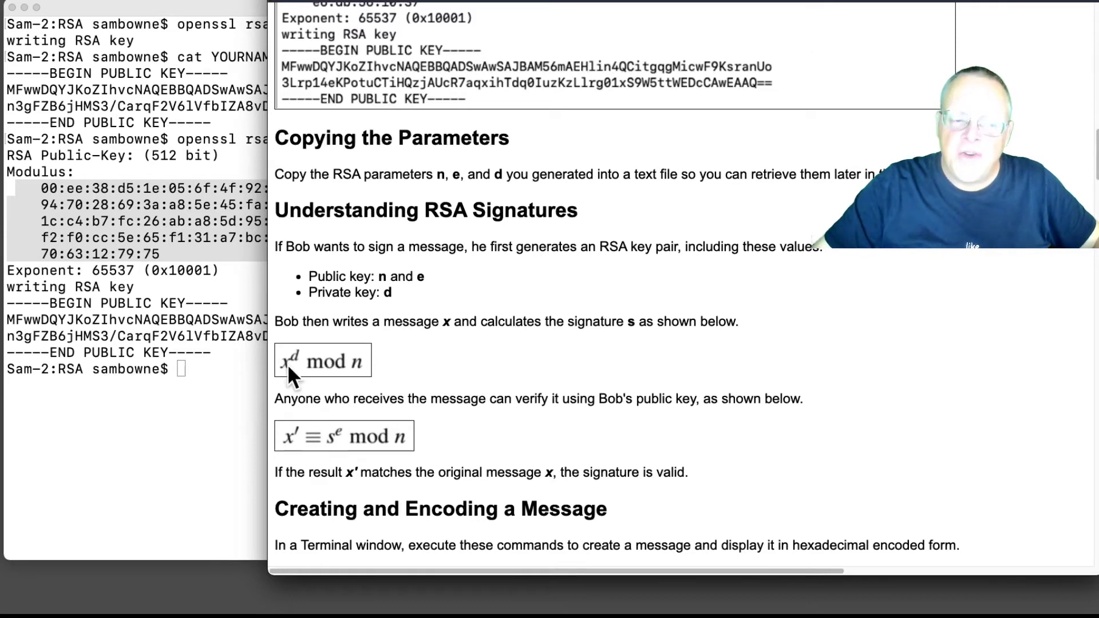
{"action": "mouse_move", "coordinate": [340, 453]}
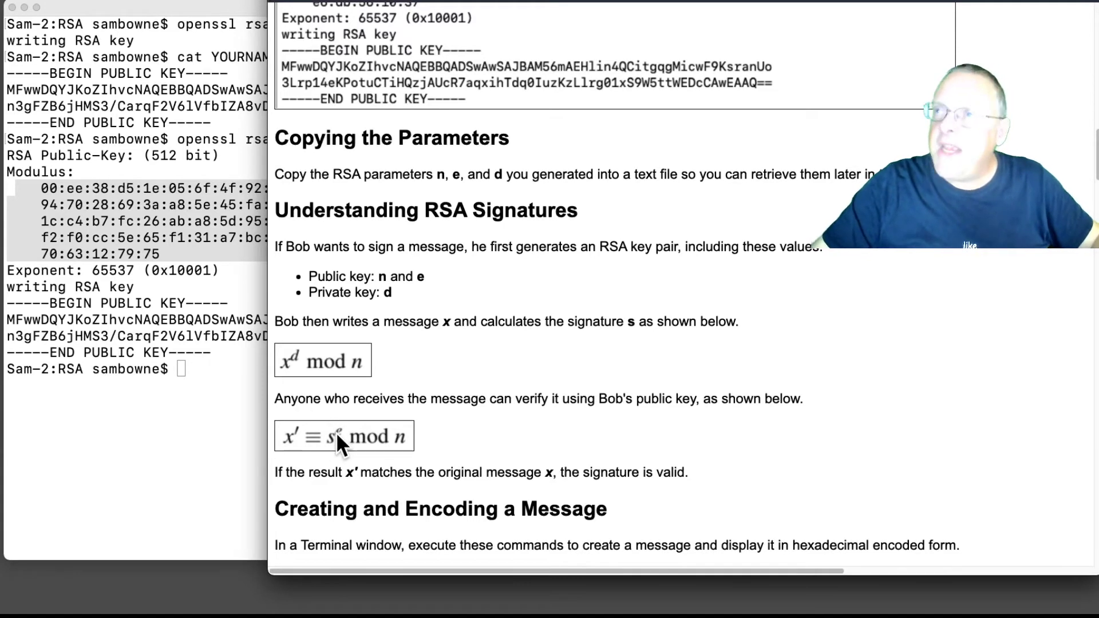
{"action": "mouse_move", "coordinate": [276, 458]}
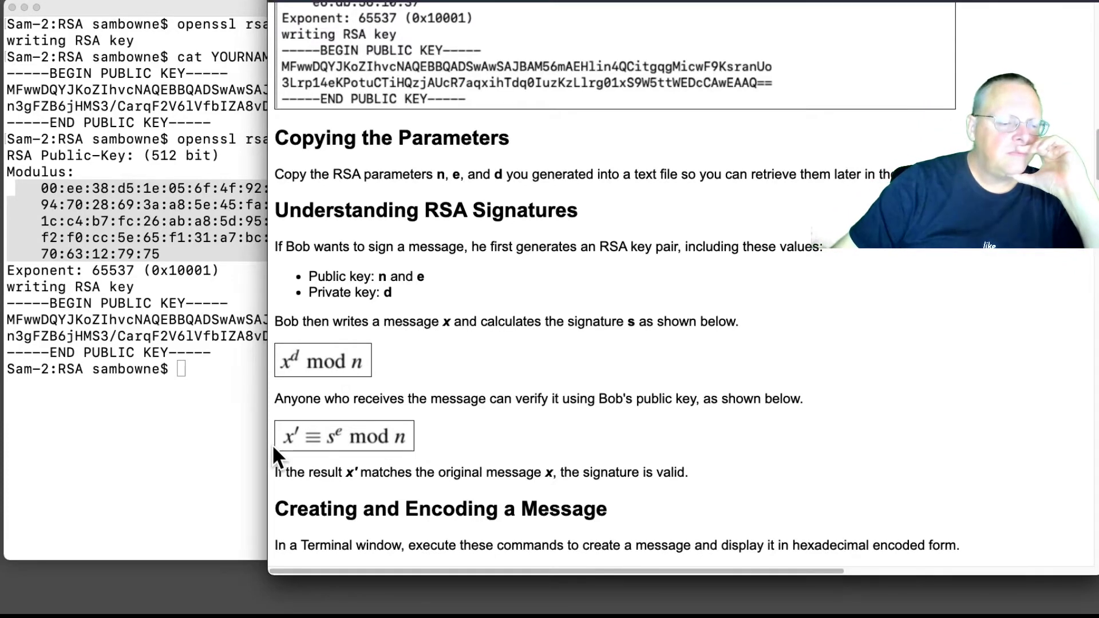
{"action": "mouse_move", "coordinate": [430, 487]}
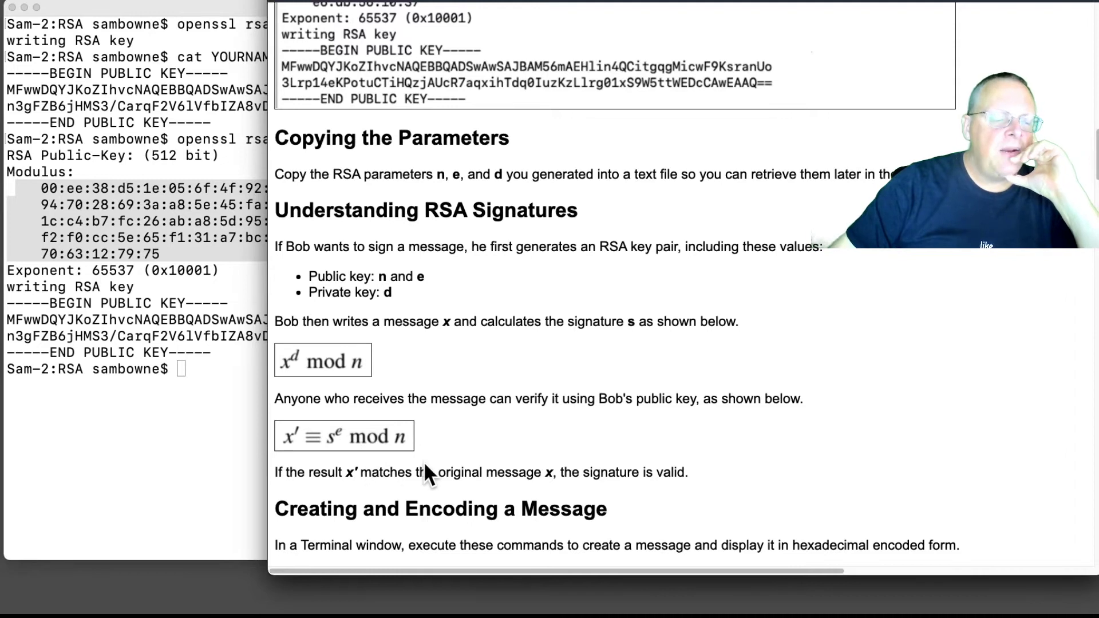
Scroll the Safari project page down to the Creating and Encoding a Message section.
{"action": "scroll", "scroll_direction": "down", "scroll_amount": 3}
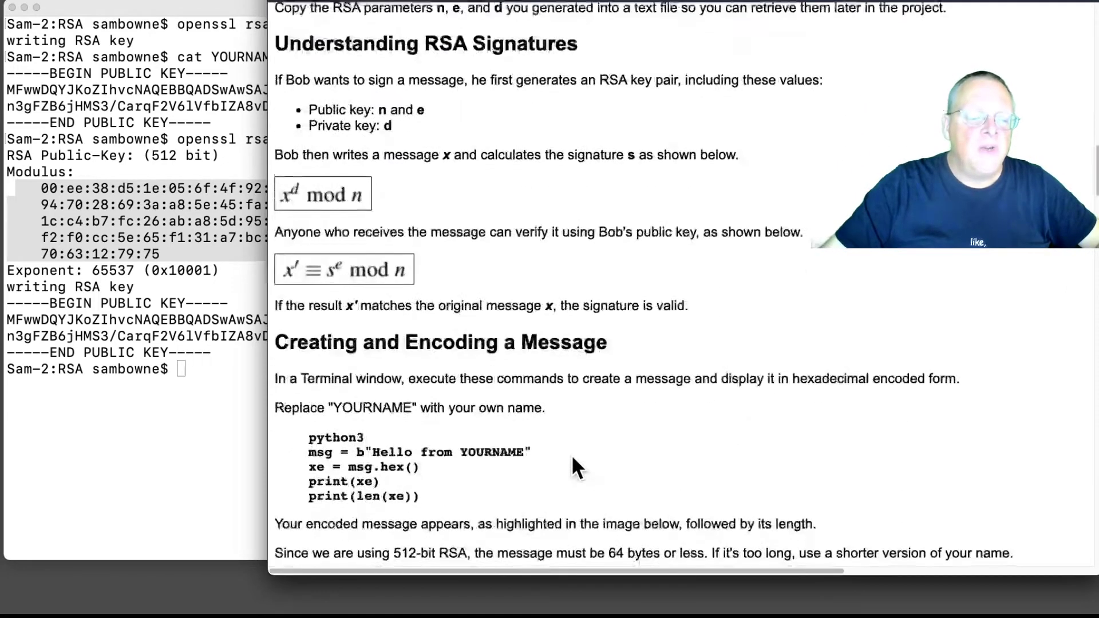
{"action": "scroll", "scroll_direction": "down", "scroll_amount": 3}
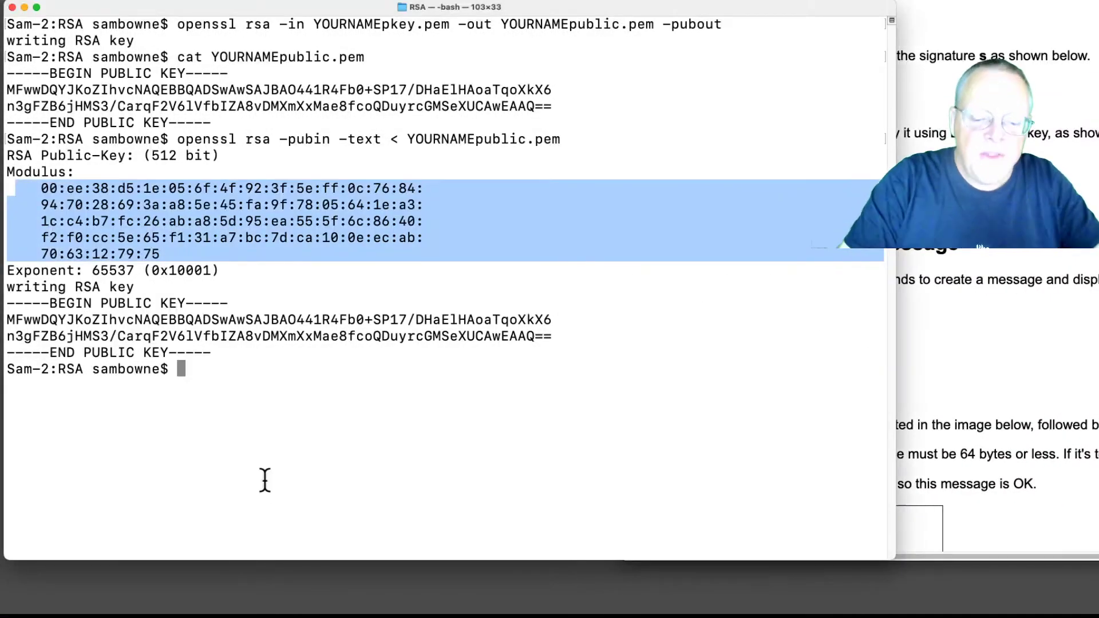
Start python and paste the msg, xe and print lines, showing the hex message and length 38.
{"action": "type", "text": "python3"}
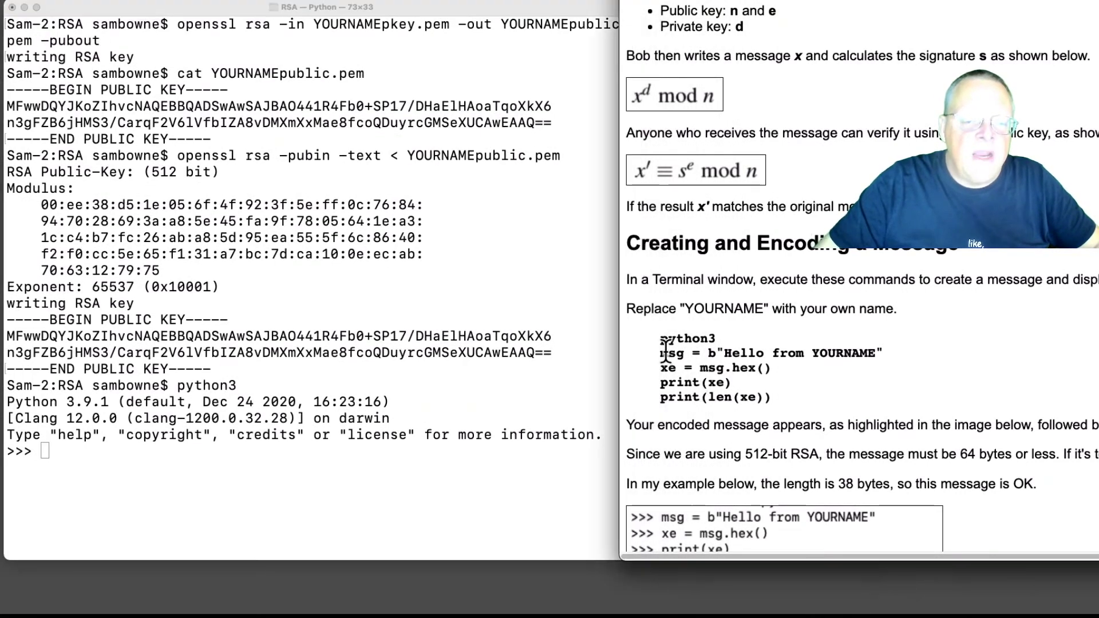
{"action": "left_click_drag", "start_coordinate": [659, 352], "coordinate": [771, 399]}
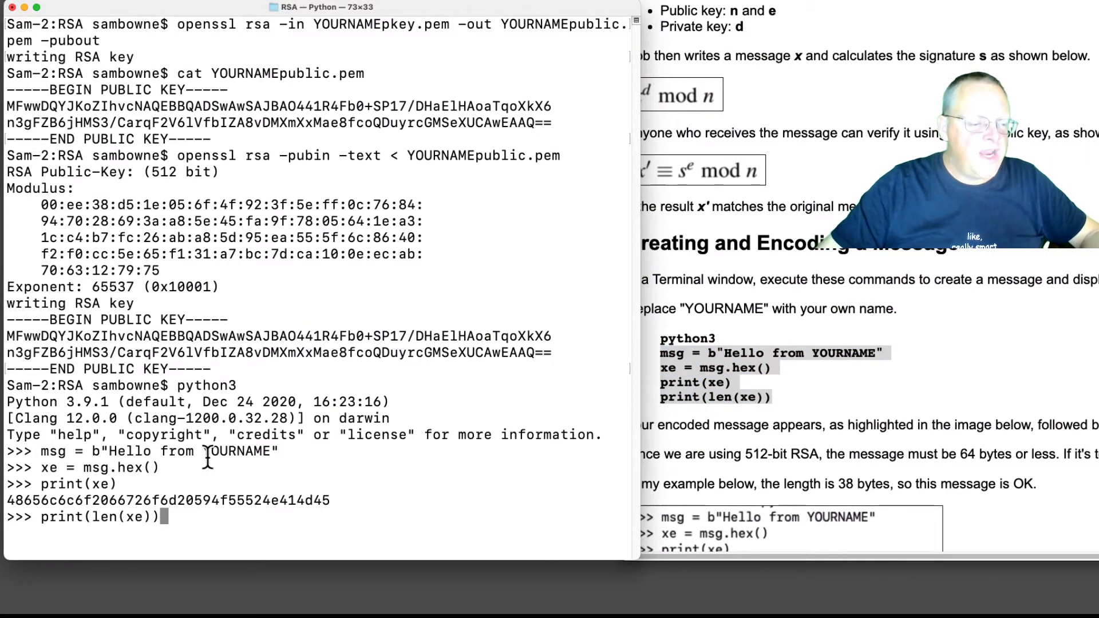
{"action": "mouse_move", "coordinate": [148, 479]}
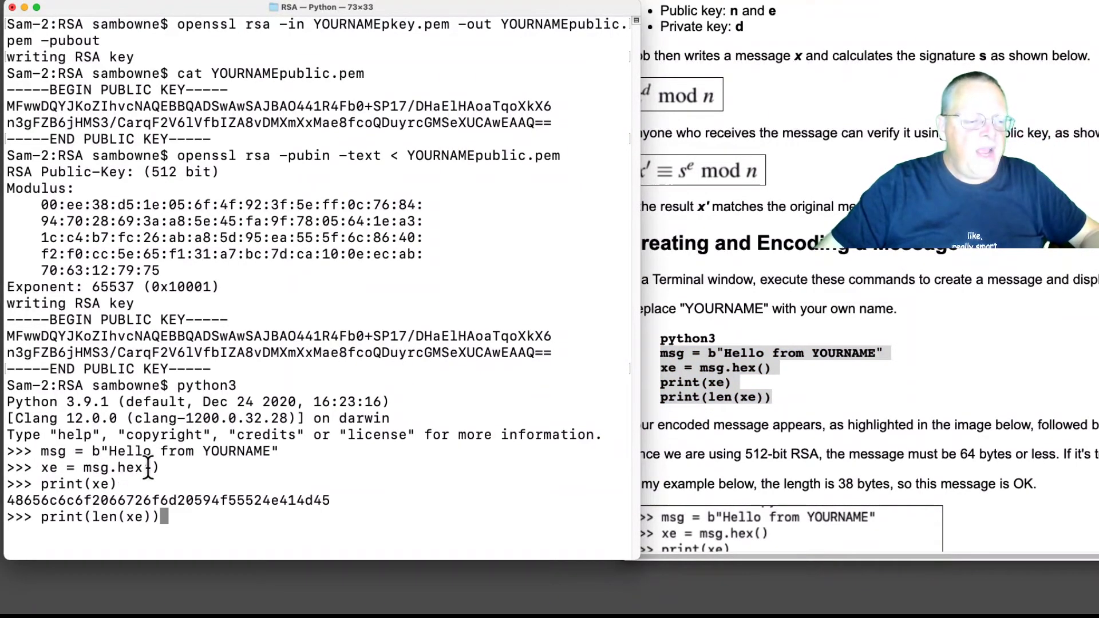
{"action": "left_click_drag", "start_coordinate": [7, 499], "coordinate": [61, 499]}
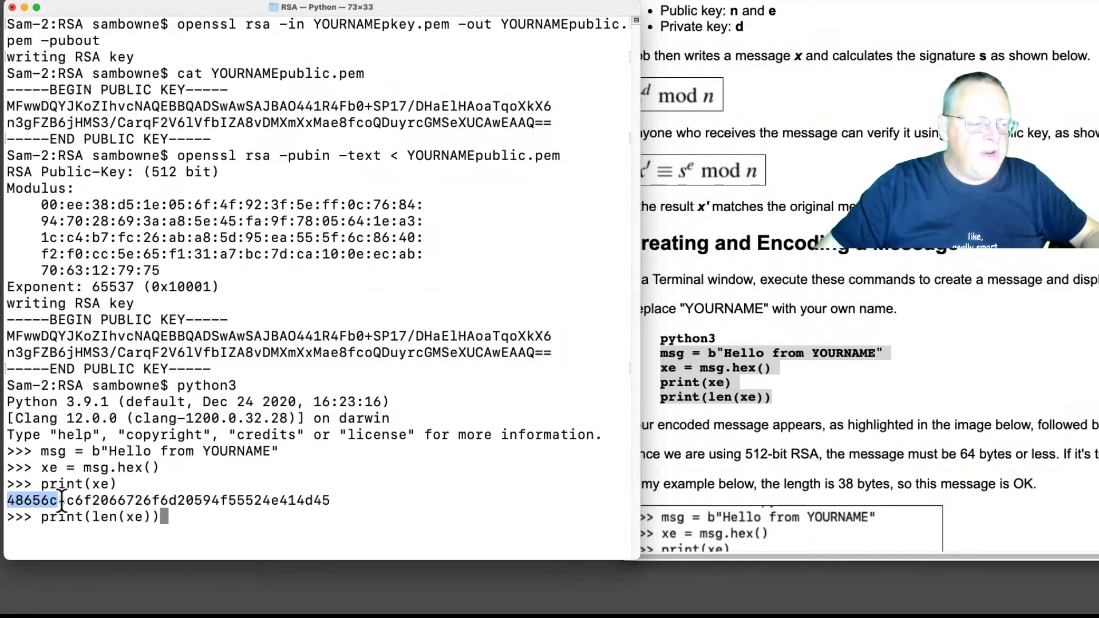
{"action": "left_click_drag", "start_coordinate": [59, 500], "coordinate": [330, 500]}
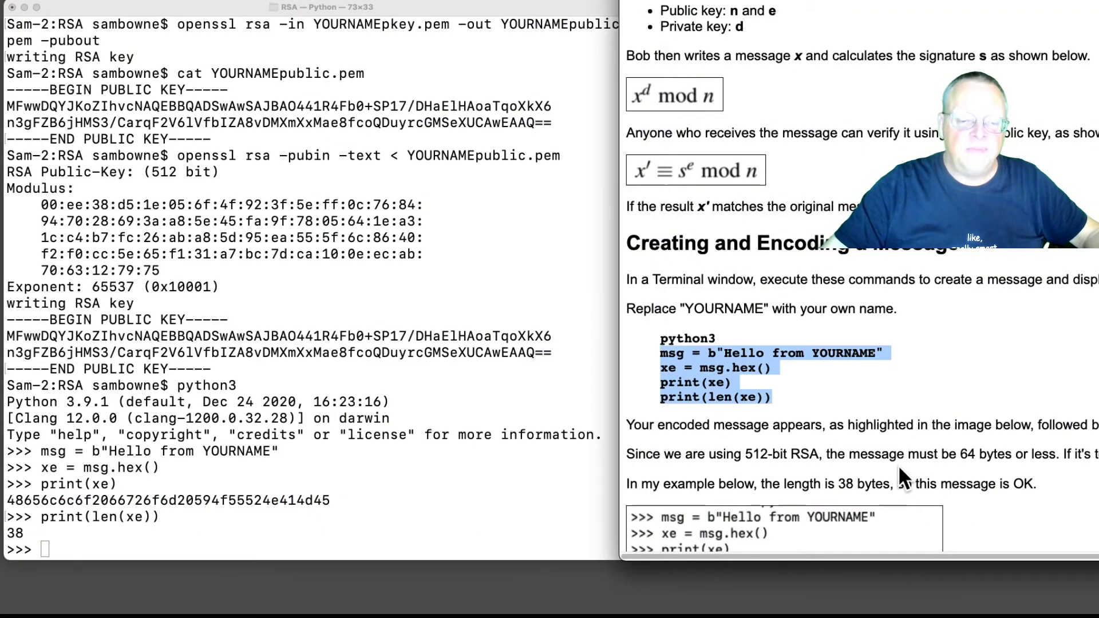
{"action": "scroll", "scroll_direction": "down", "scroll_amount": 3}
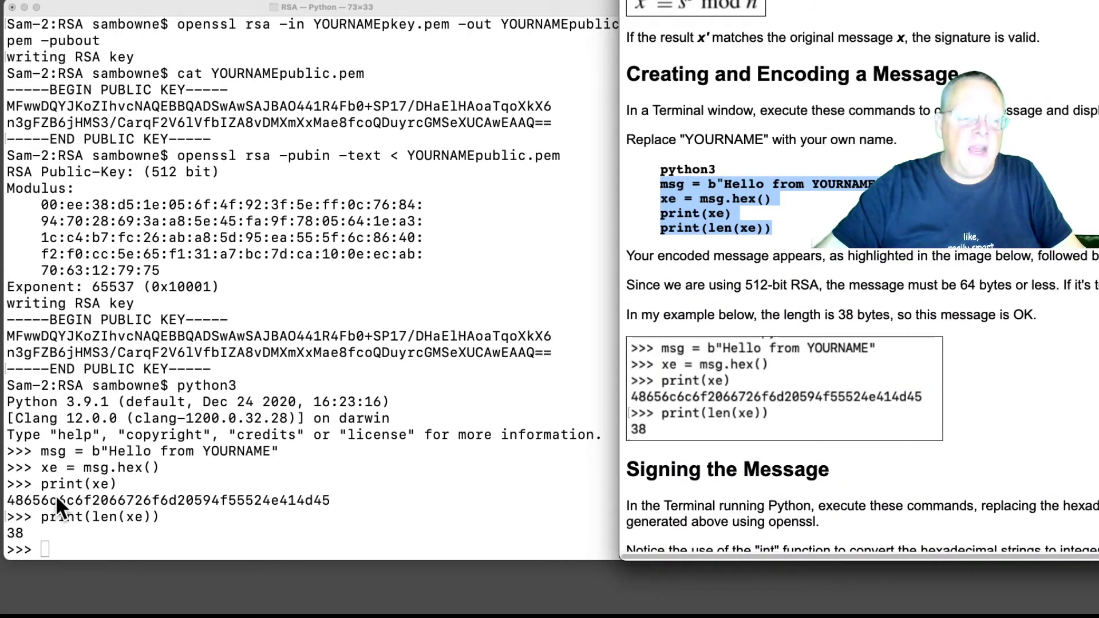
{"action": "mouse_move", "coordinate": [23, 562]}
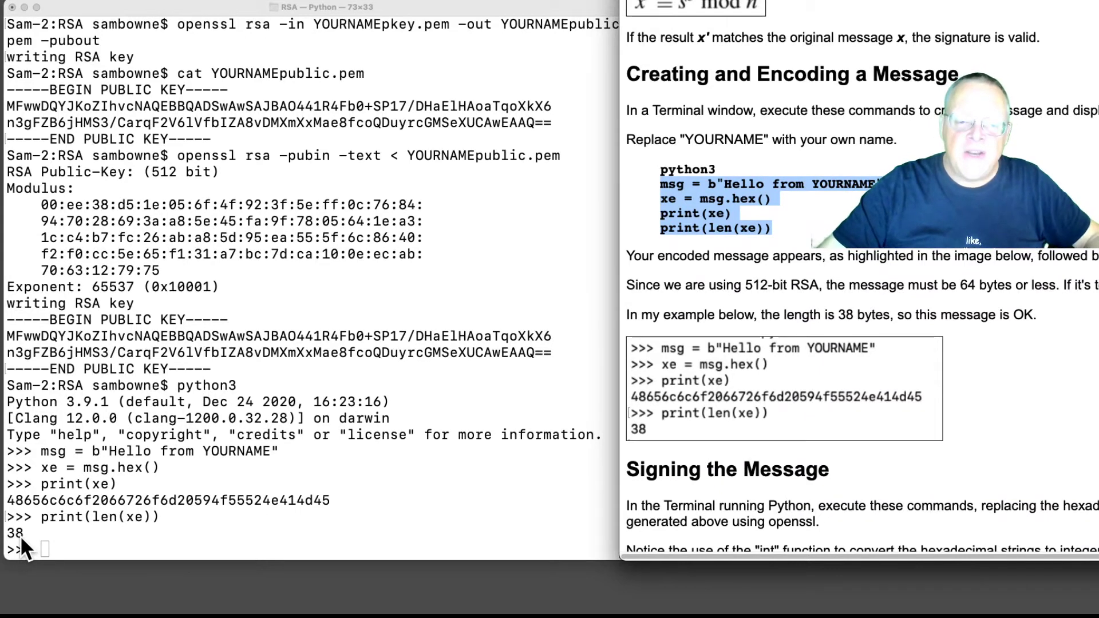
{"action": "scroll", "scroll_direction": "down", "scroll_amount": 3}
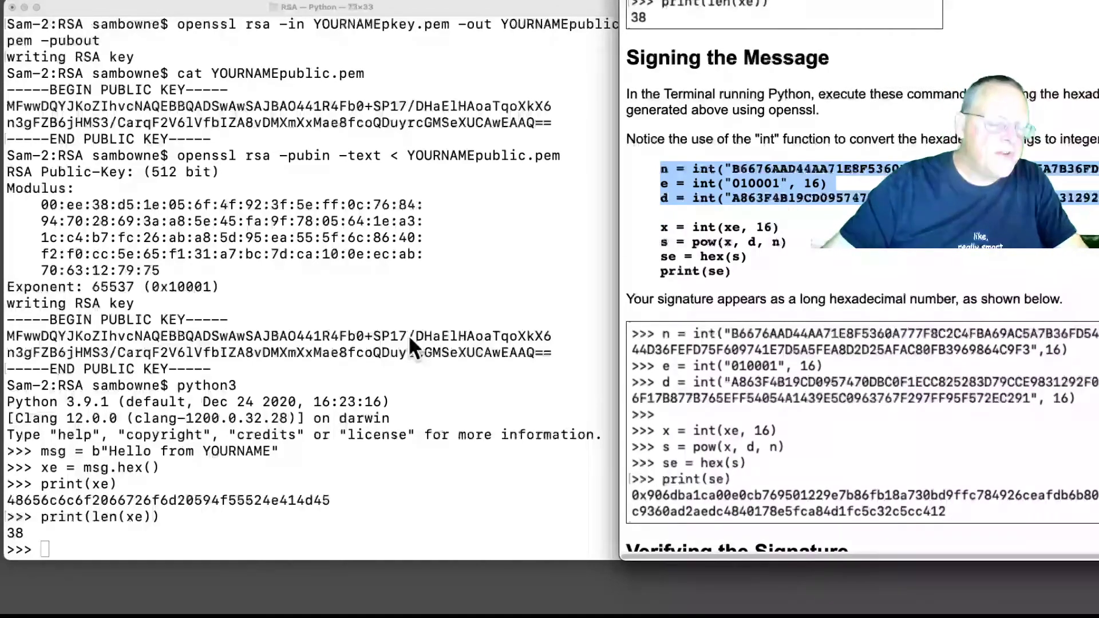
Type clear at the Python prompt, producing a NameError, before entering n, e and d integers.
{"action": "type", "text": "cle"}
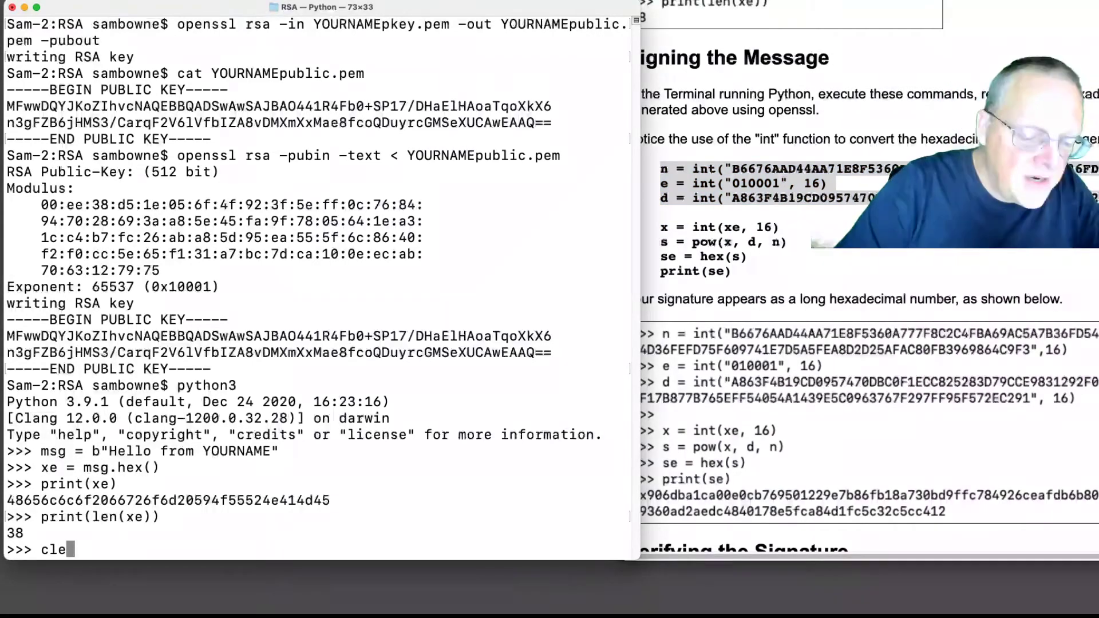
{"action": "type", "text": "ar"}
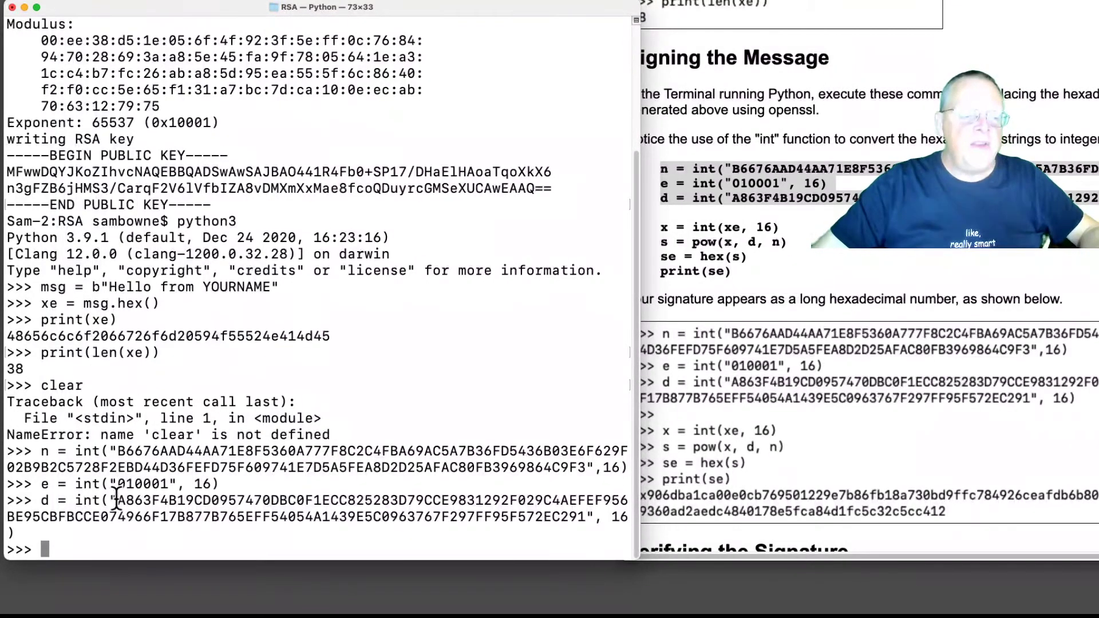
{"action": "mouse_move", "coordinate": [112, 456]}
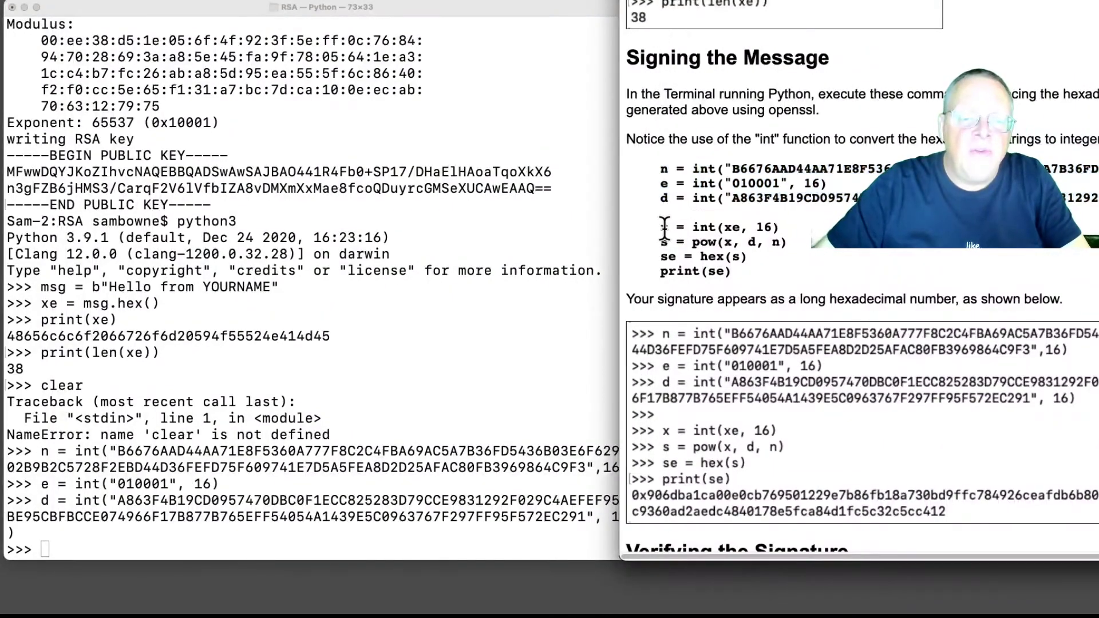
Paste and run the x, s, se signing lines, printing signature 0x906dba1ca00e0cb….
{"action": "left_click_drag", "start_coordinate": [659, 227], "coordinate": [731, 271]}
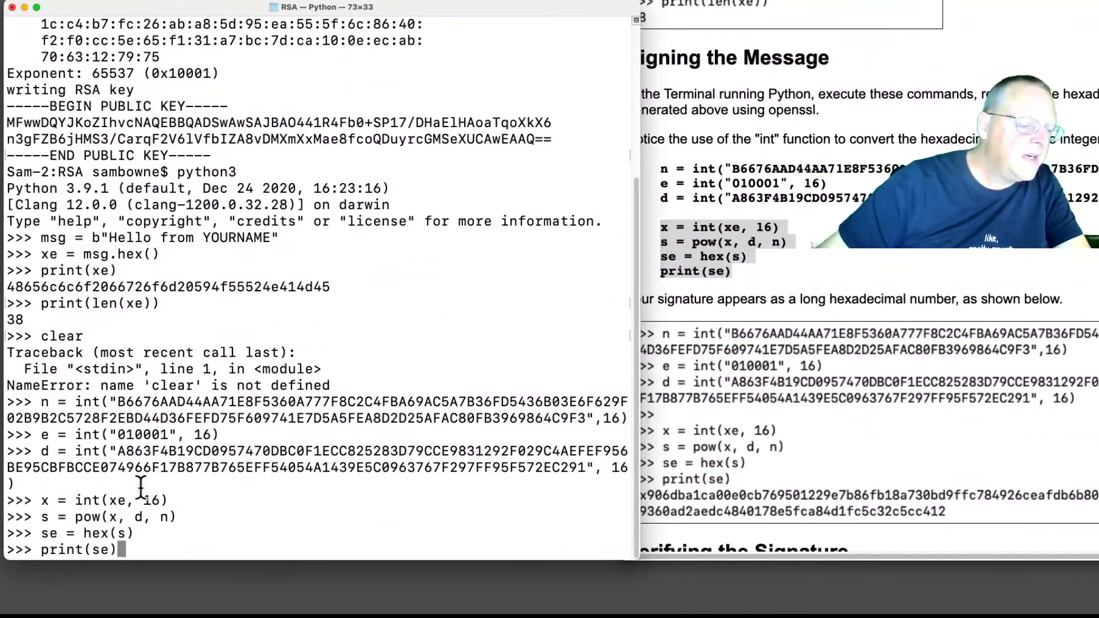
{"action": "key", "text": "Return"}
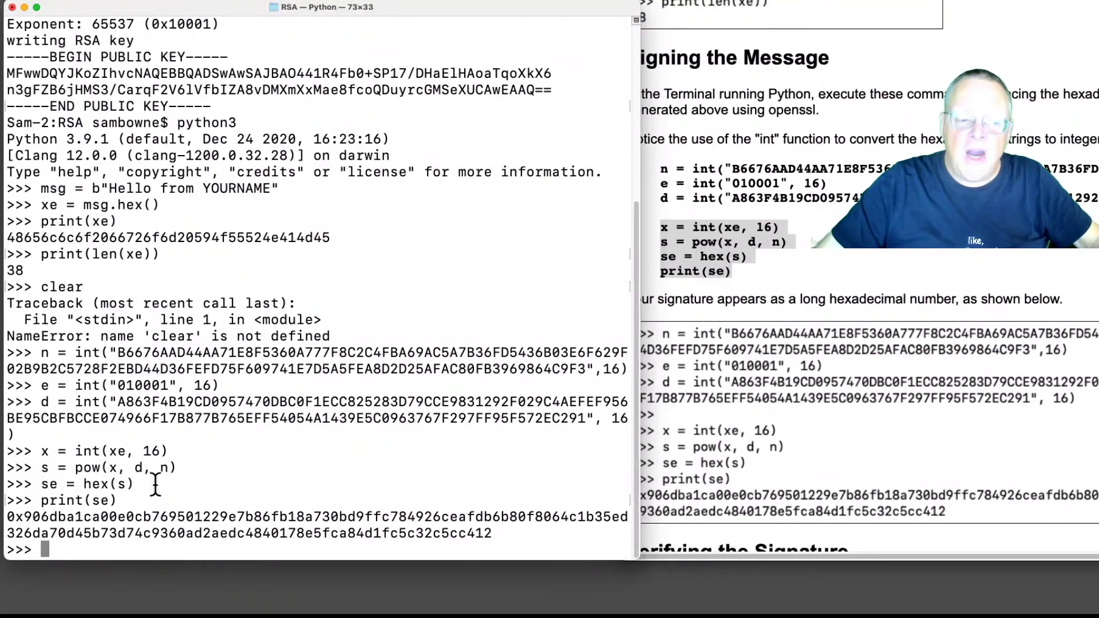
{"action": "left_click_drag", "start_coordinate": [75, 467], "coordinate": [133, 468]}
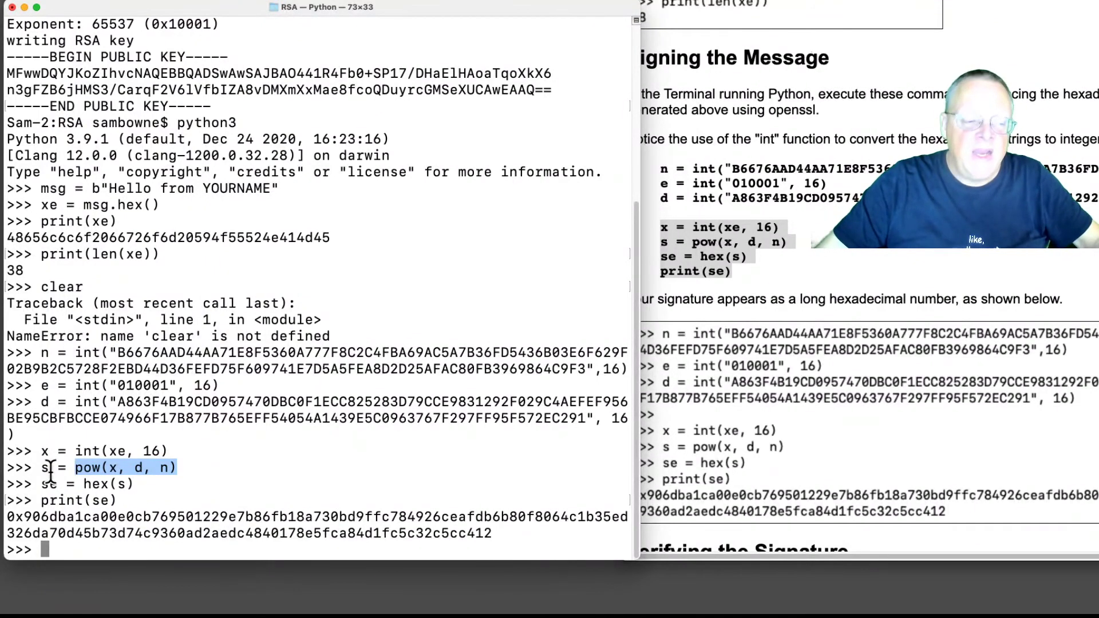
{"action": "mouse_move", "coordinate": [60, 501]}
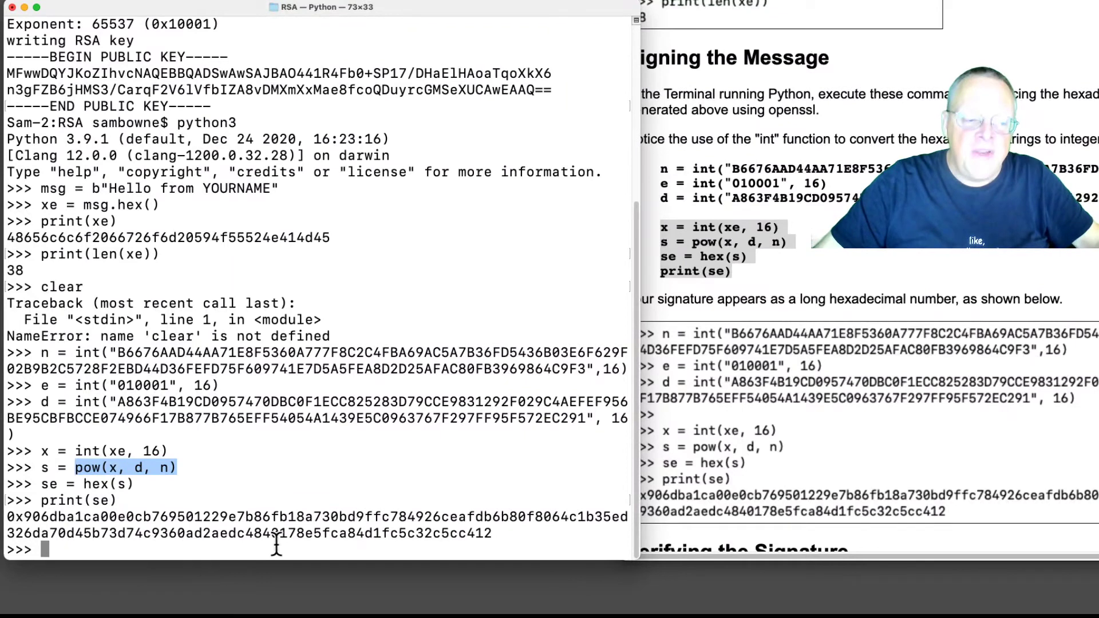
Enter xpn = pow(s, e, n) in Python to recover the message value from the signature.
{"action": "left_click_drag", "start_coordinate": [40, 500], "coordinate": [492, 533]}
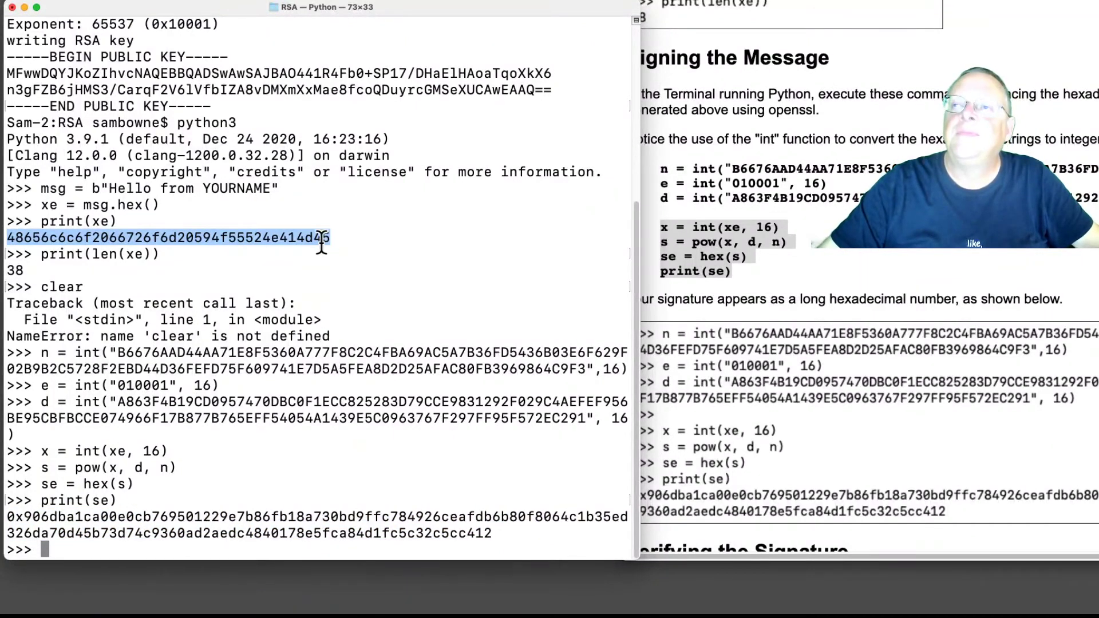
{"action": "scroll", "scroll_direction": "down", "scroll_amount": 3}
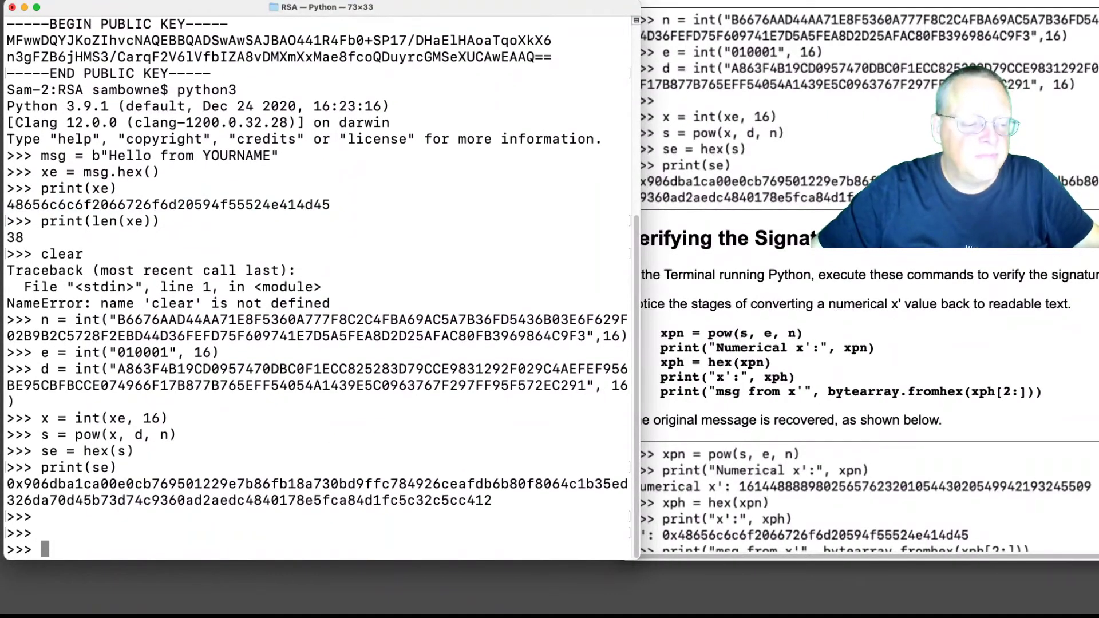
{"action": "double_click", "coordinate": [673, 333]}
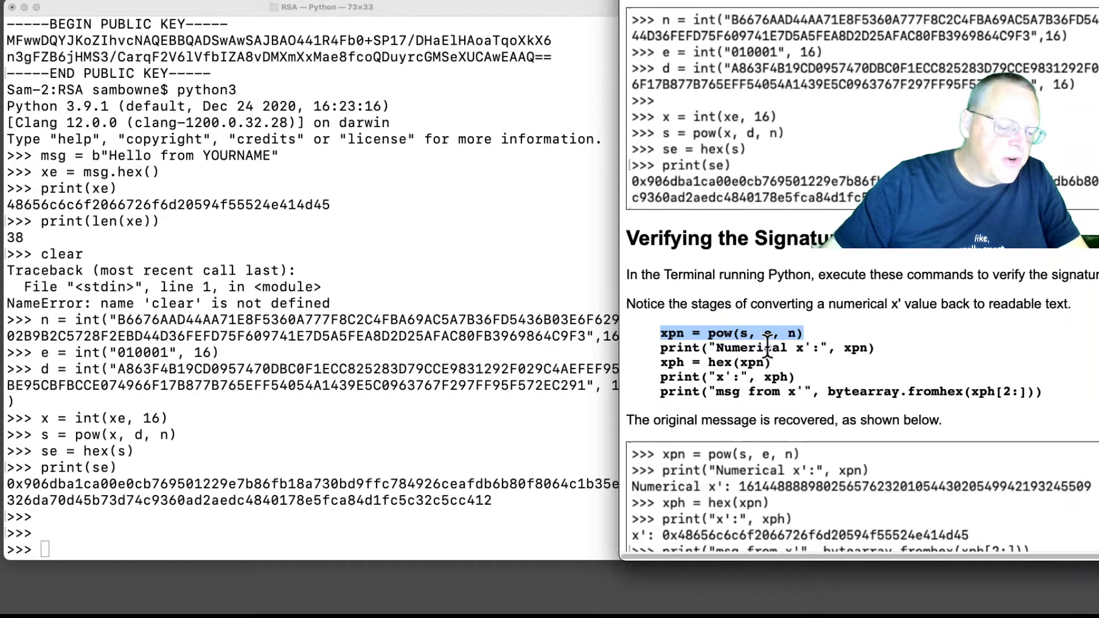
{"action": "type", "text": "xpn = pow(s, e, n)"}
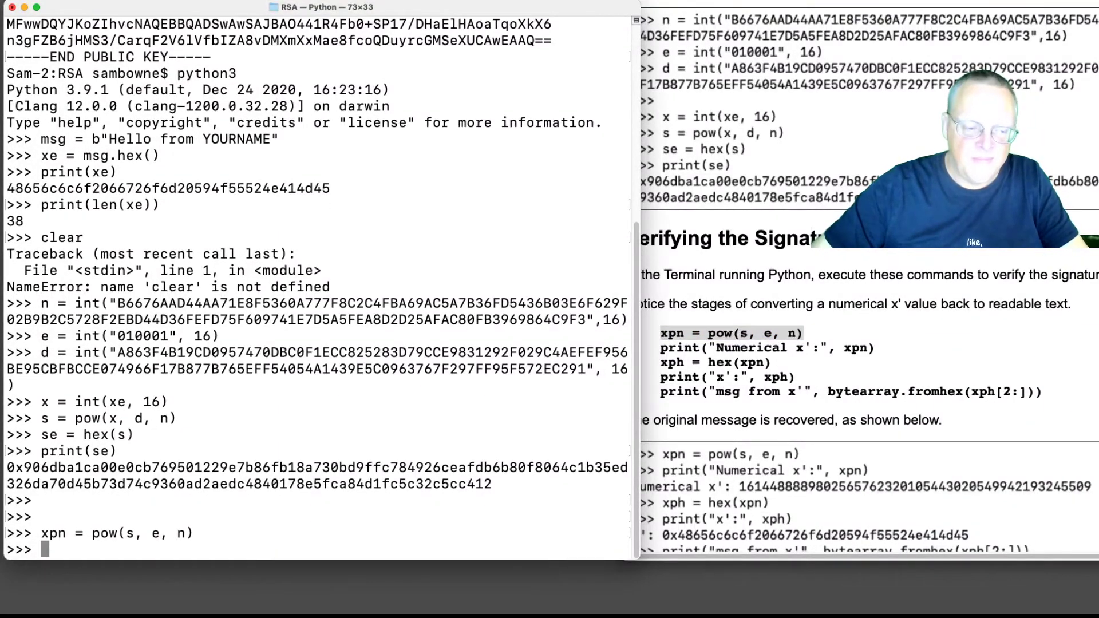
Paste and run the remaining verification lines, recovering the message 'Hello from YOURNAME'.
{"action": "left_click_drag", "start_coordinate": [659, 347], "coordinate": [772, 363]}
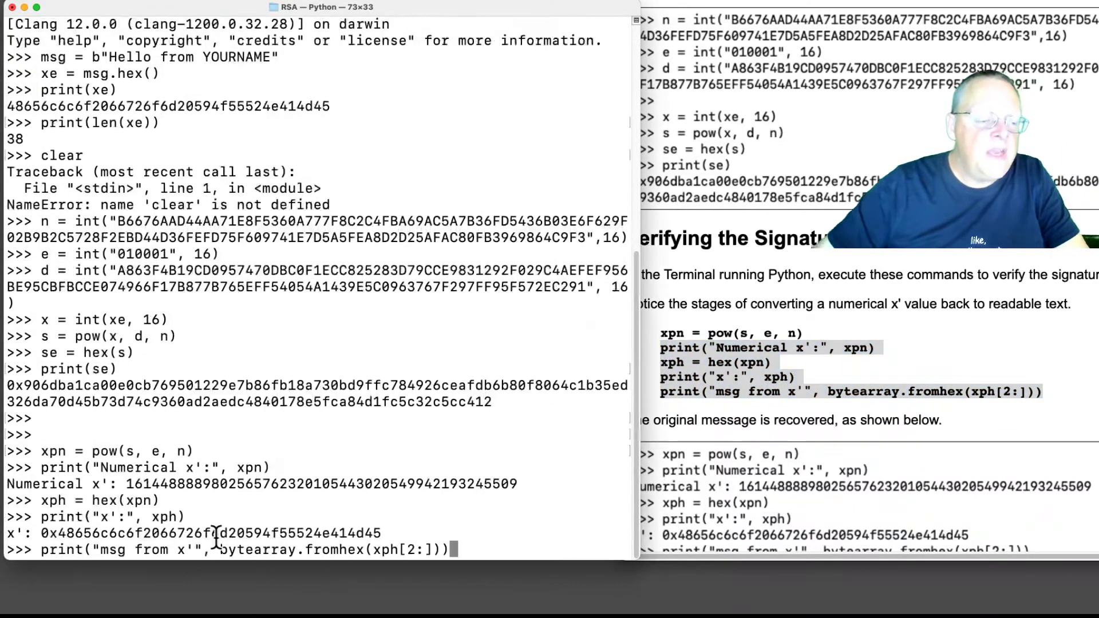
{"action": "key", "text": "Enter"}
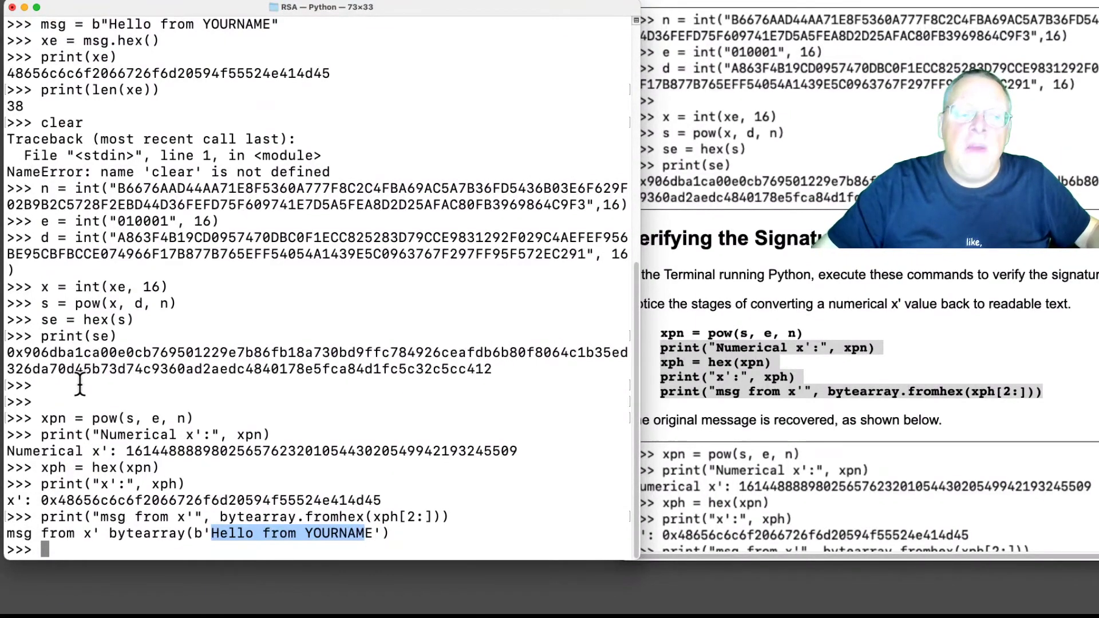
{"action": "mouse_move", "coordinate": [491, 369]}
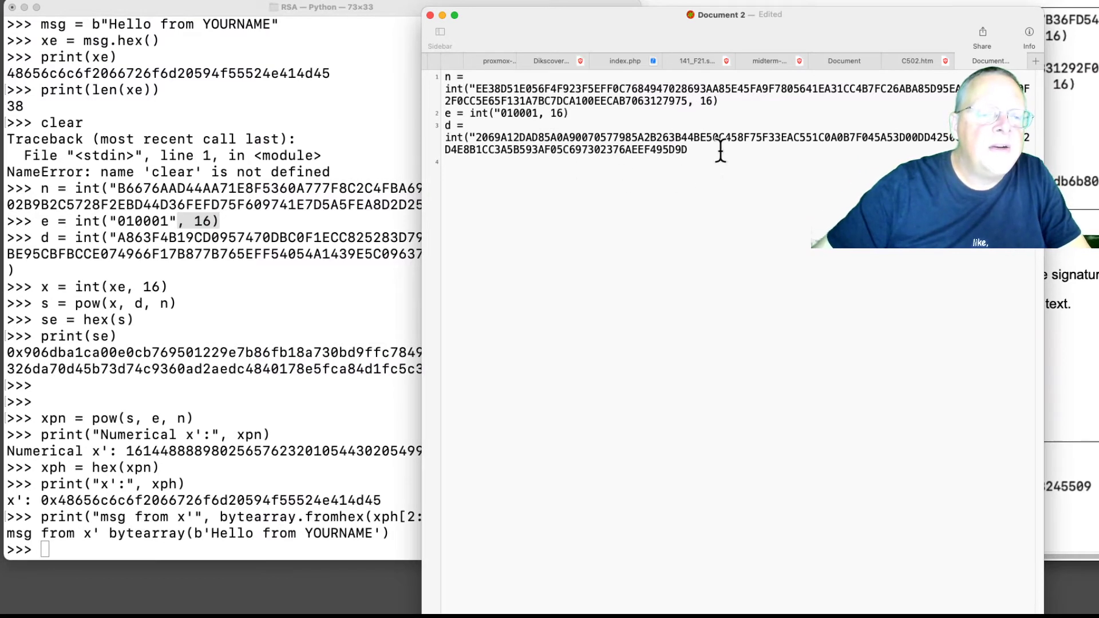
Close the d line with ', 16)' and select the new key's n, e and d lines.
{"action": "type", "text": ", 16)"}
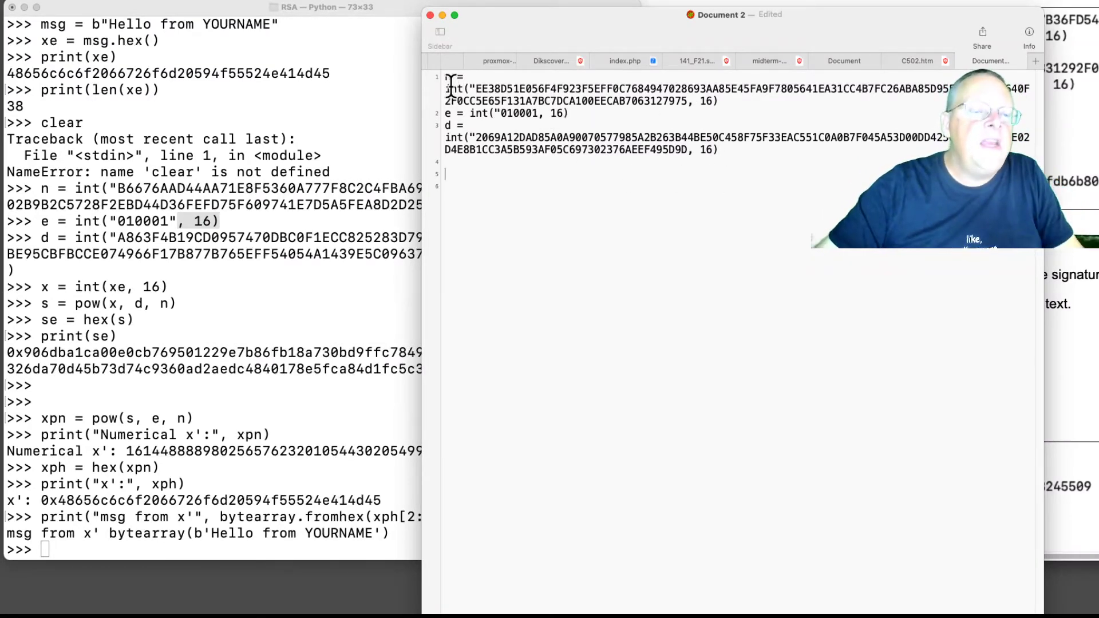
{"action": "left_click_drag", "start_coordinate": [446, 77], "coordinate": [715, 149]}
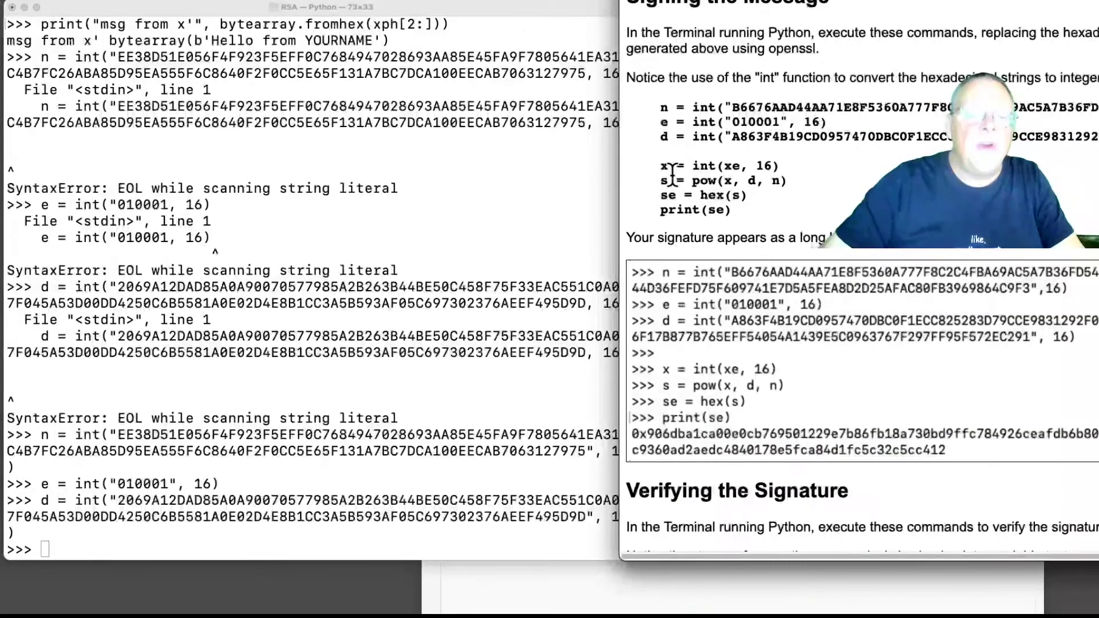
Copy the signing and verification commands from the project page into Python.
{"action": "left_click_drag", "start_coordinate": [659, 165], "coordinate": [729, 210]}
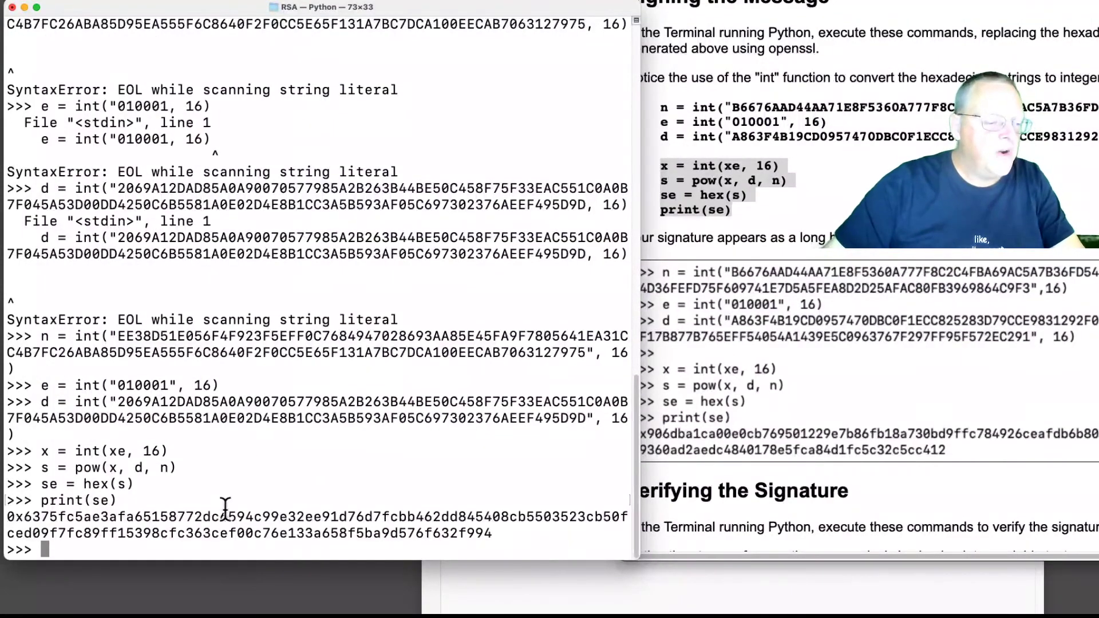
{"action": "scroll", "scroll_direction": "down", "scroll_amount": 3}
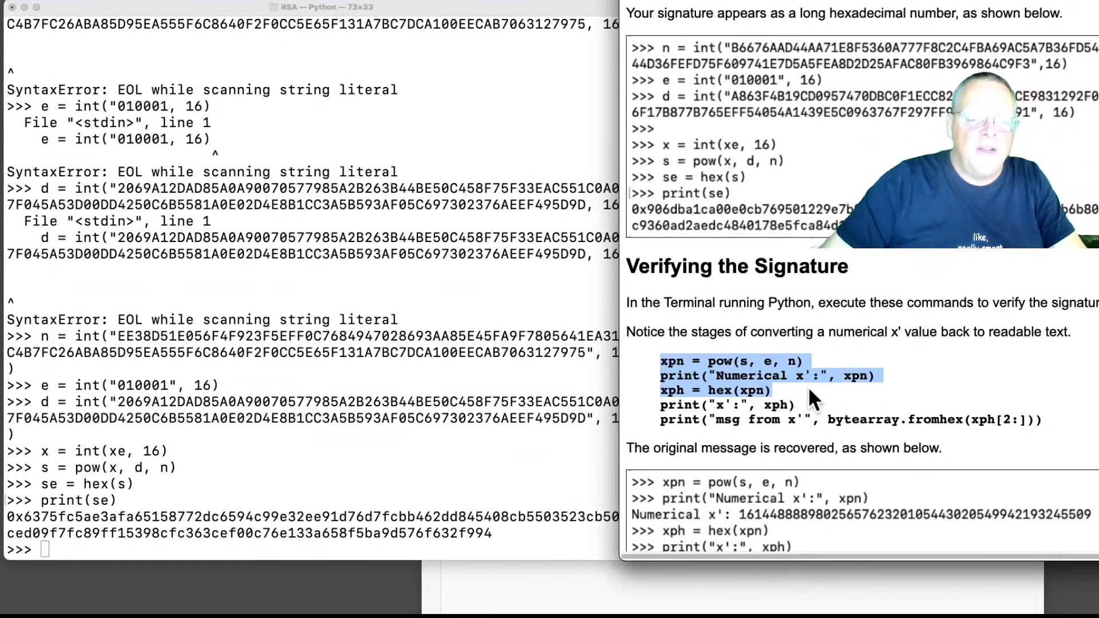
{"action": "left_click_drag", "start_coordinate": [806, 375], "coordinate": [1049, 420]}
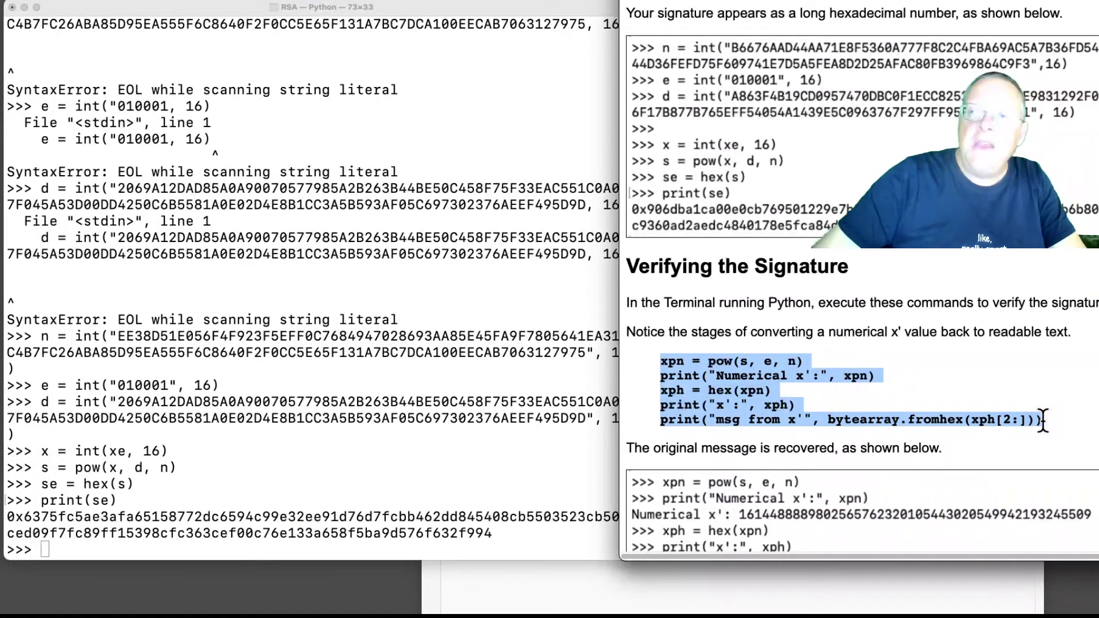
{"action": "mouse_move", "coordinate": [445, 439]}
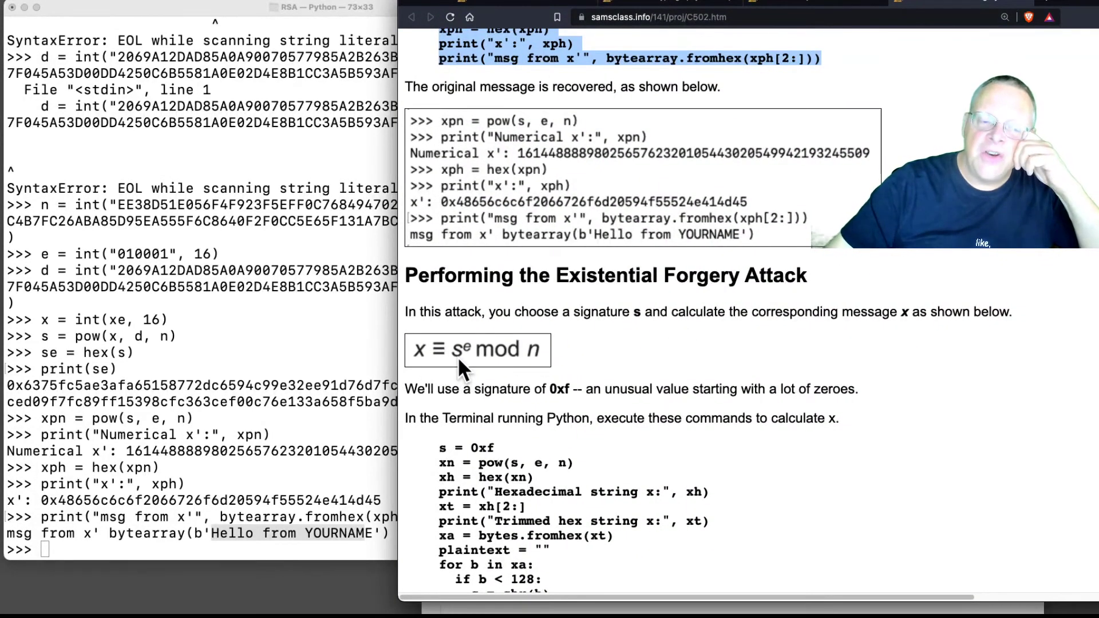
{"action": "mouse_move", "coordinate": [483, 366]}
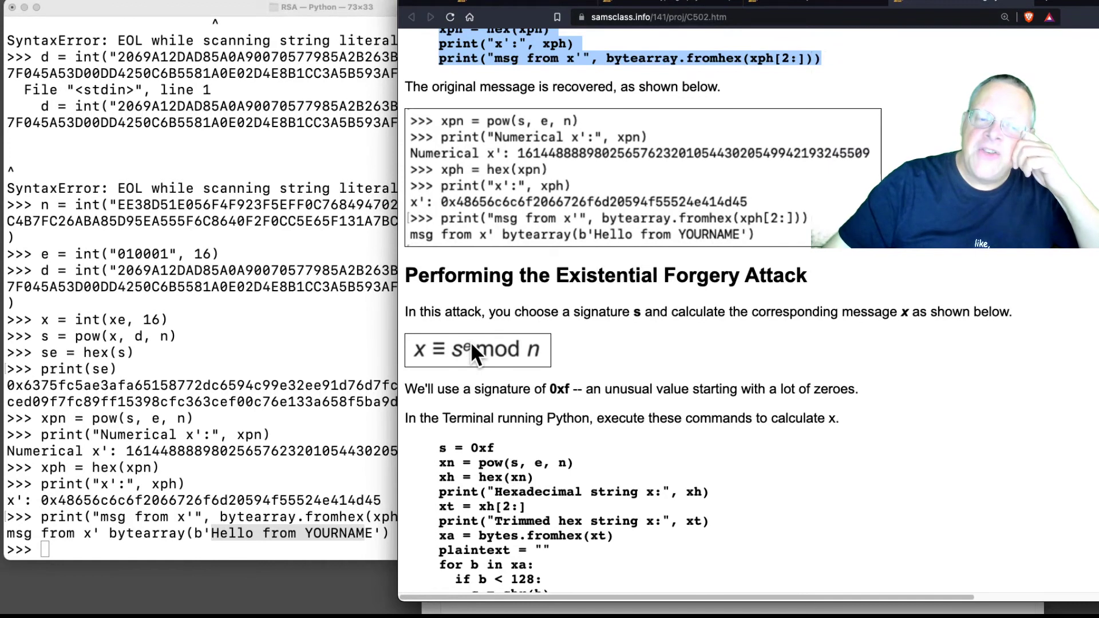
{"action": "mouse_move", "coordinate": [426, 363]}
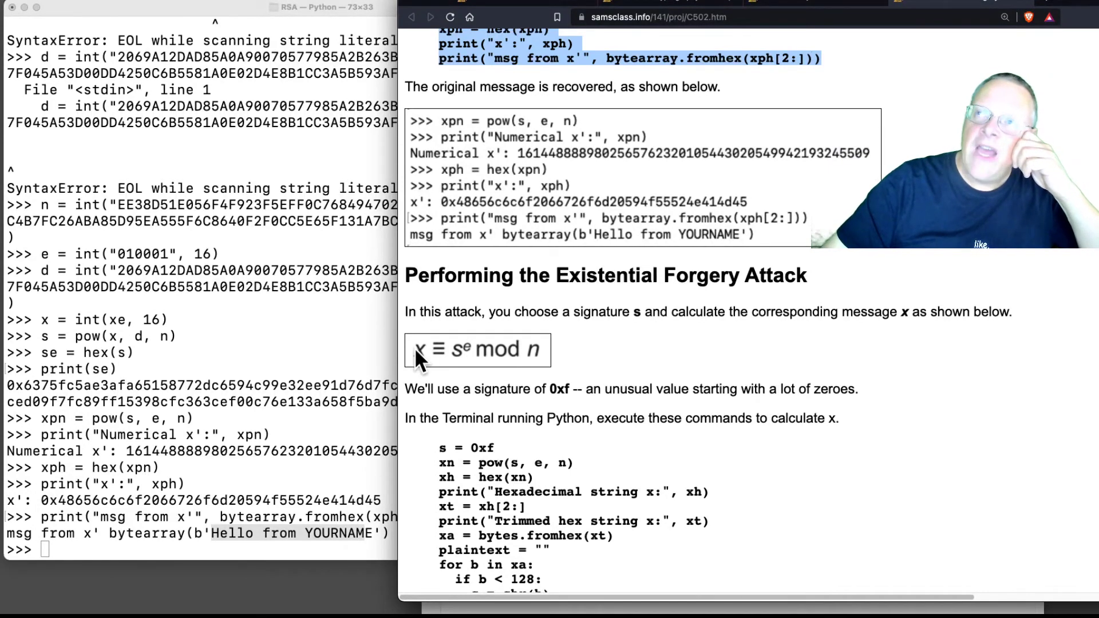
{"action": "mouse_move", "coordinate": [606, 384]}
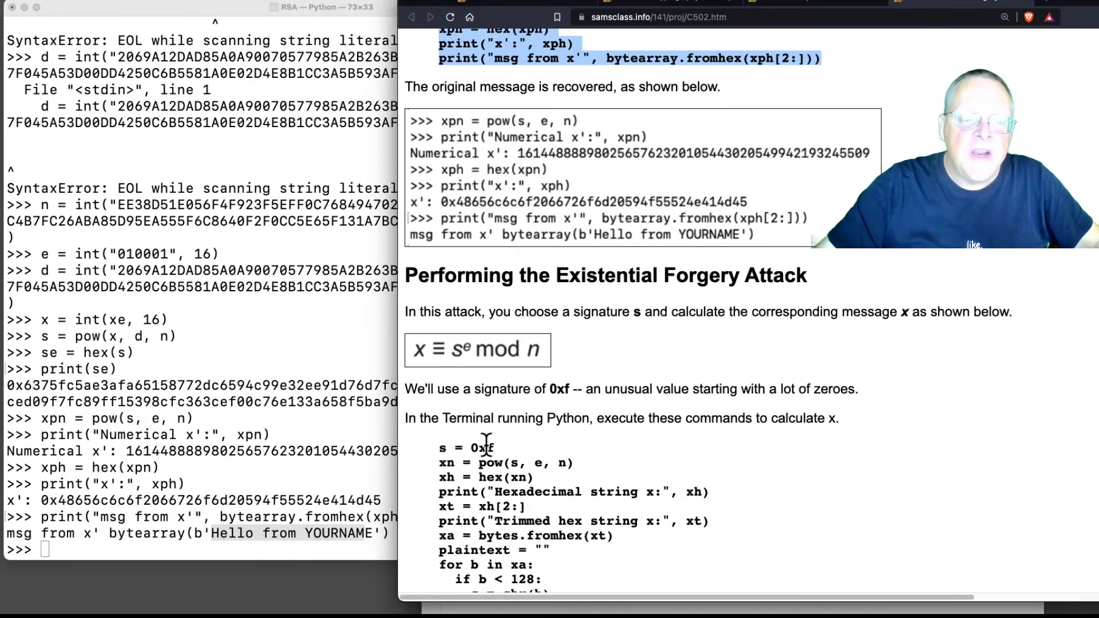
Select the 's = 0xf' signature line on the Existential Forgery Attack section.
{"action": "double_click", "coordinate": [471, 445]}
{"action": "type", "text": "s = 0xf"}
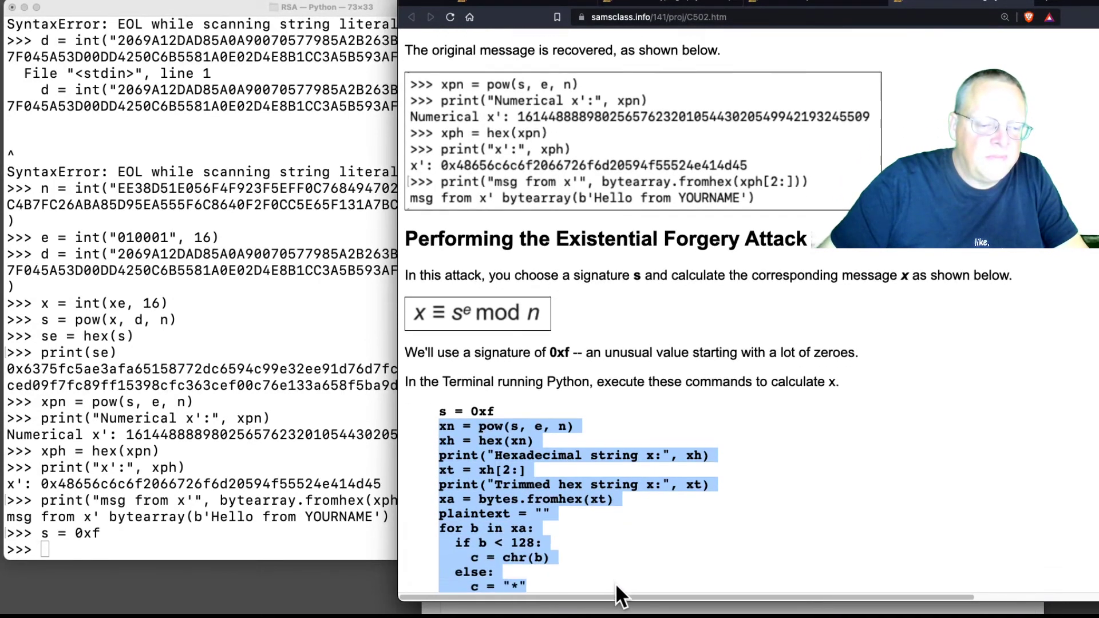
Highlight the asterisk-filled ASCII forged message printed for signature 0xf.
{"action": "scroll", "scroll_direction": "down", "scroll_amount": 3}
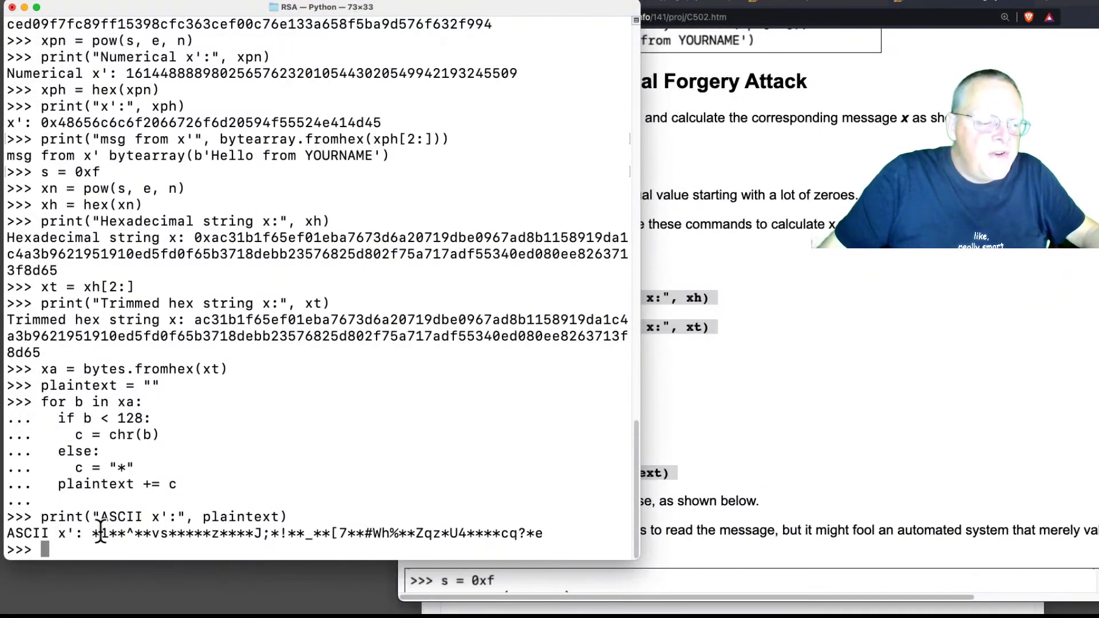
{"action": "left_click_drag", "start_coordinate": [94, 534], "coordinate": [541, 533]}
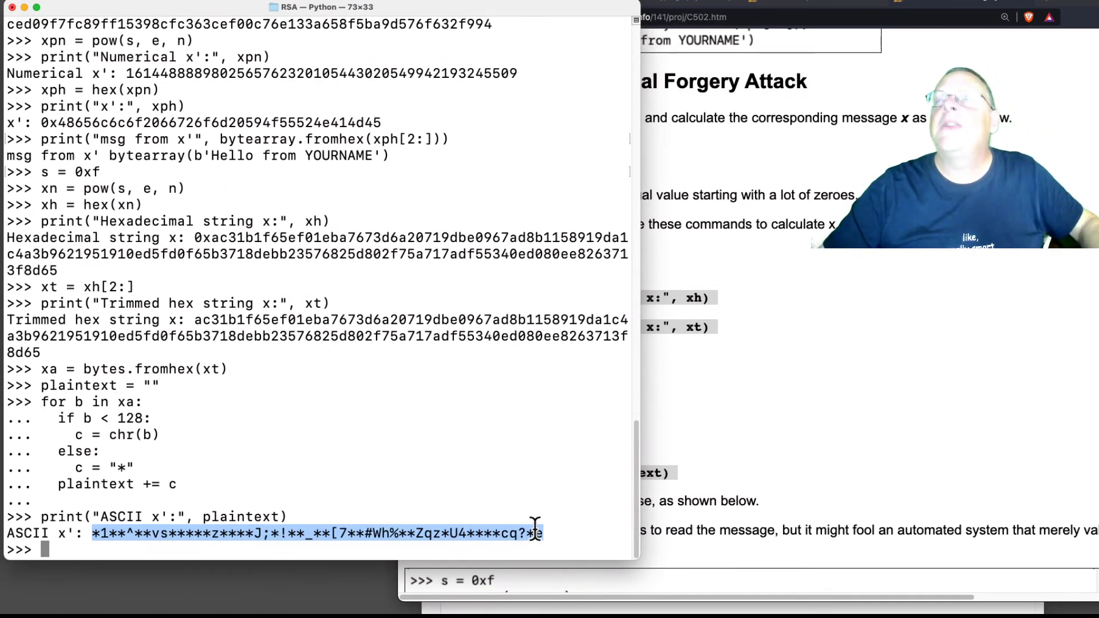
{"action": "mouse_move", "coordinate": [361, 593]}
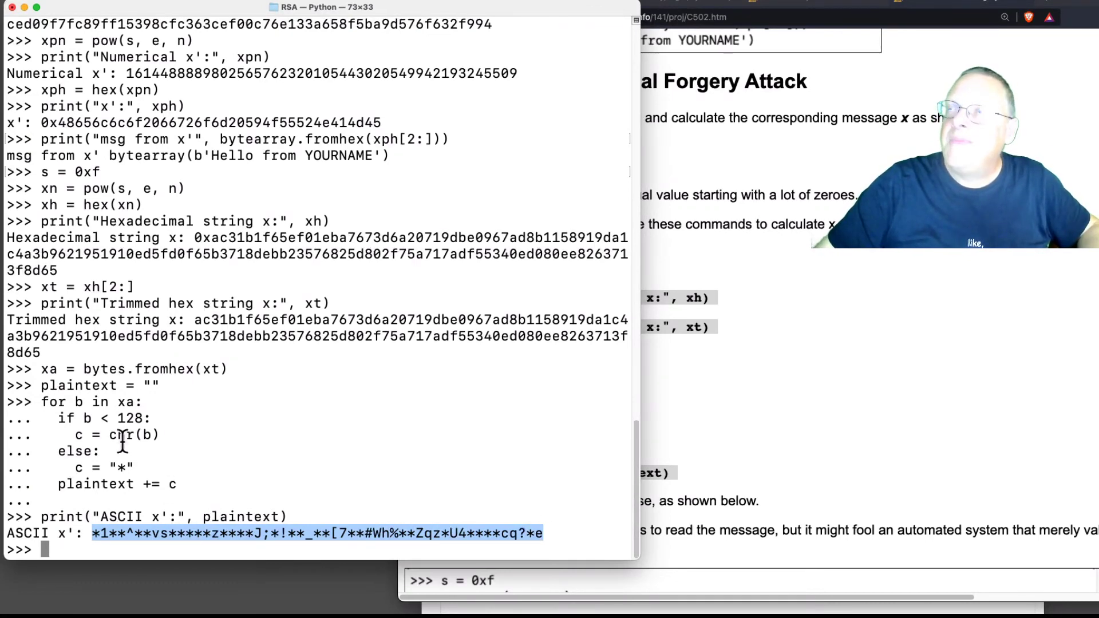
{"action": "mouse_move", "coordinate": [220, 551]}
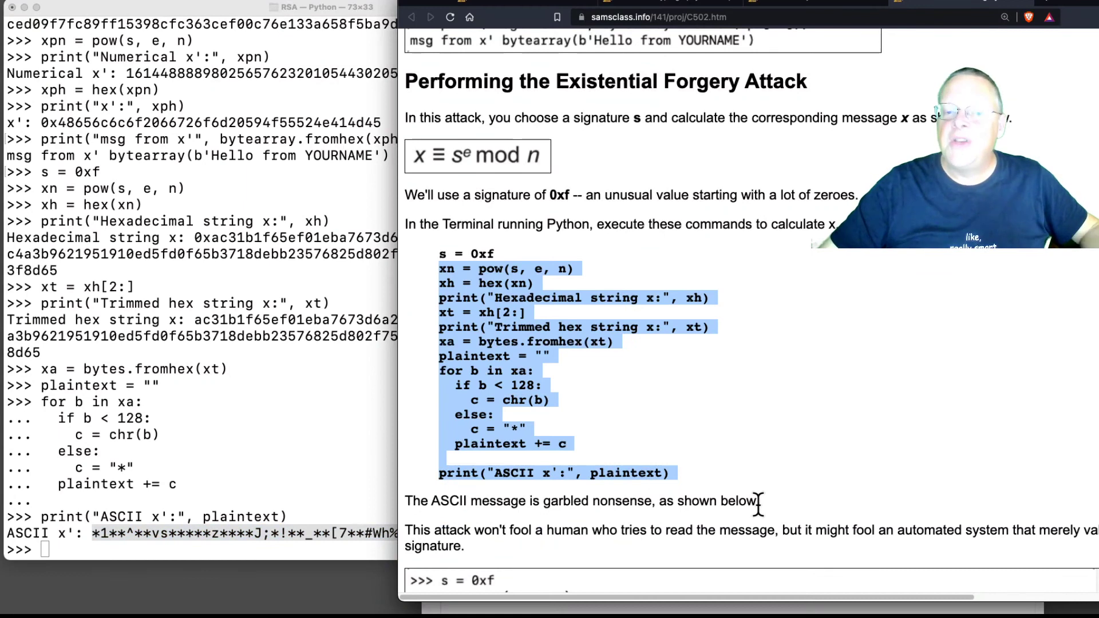
Scroll past Verifying the Signature to the C 502.1 Sign with Your Name challenge.
{"action": "scroll", "scroll_direction": "down", "scroll_amount": 3}
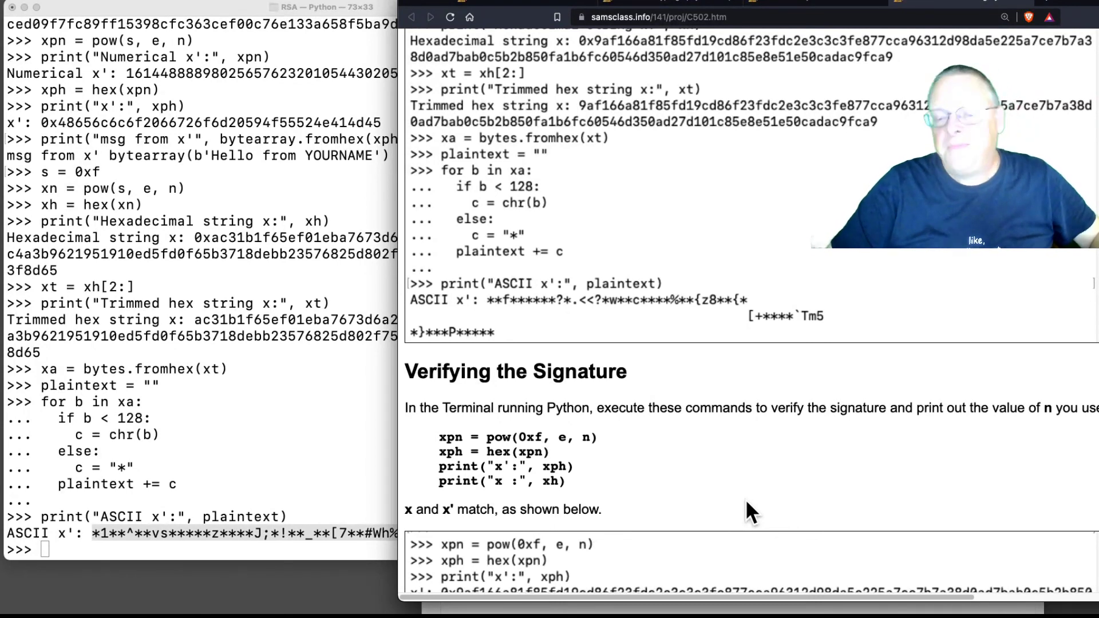
{"action": "scroll", "scroll_direction": "down", "scroll_amount": 3}
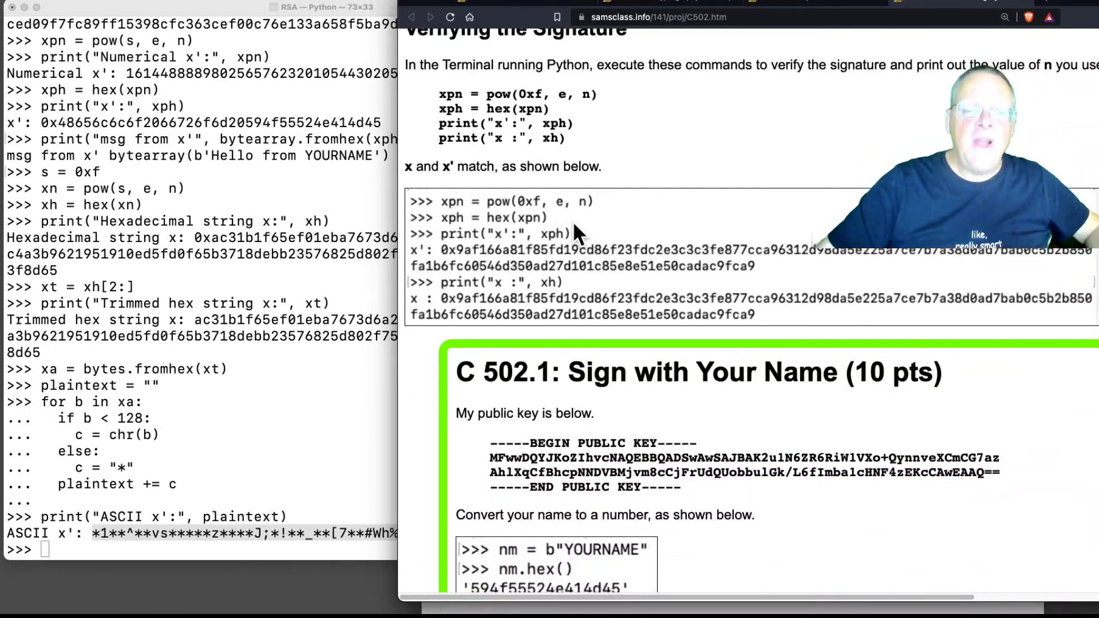
{"action": "scroll", "scroll_direction": "down", "scroll_amount": 3}
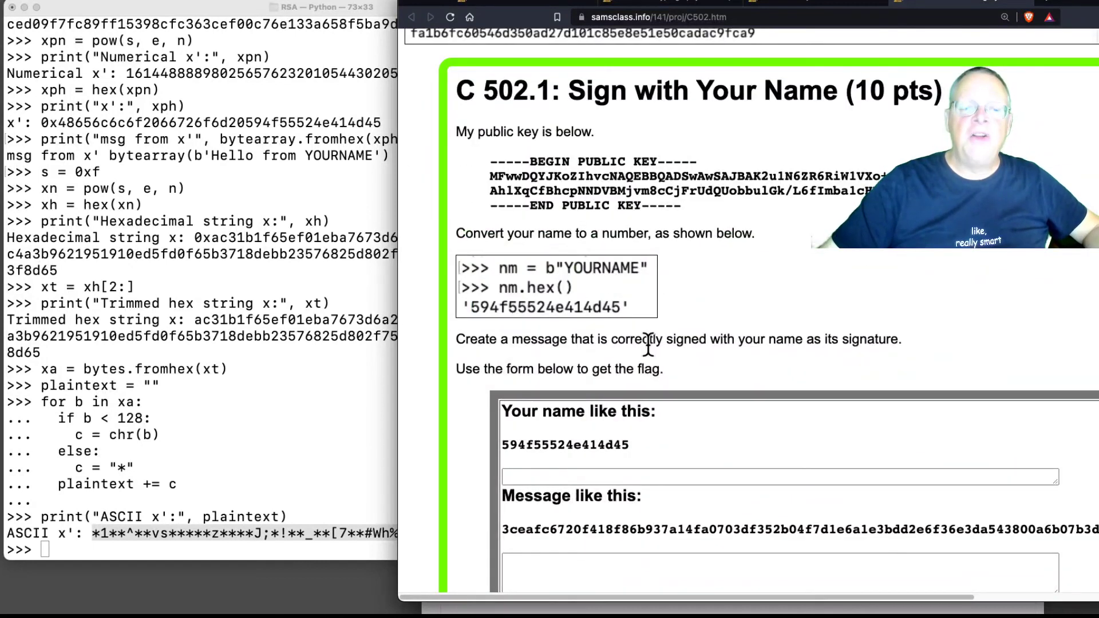
{"action": "mouse_move", "coordinate": [651, 323]}
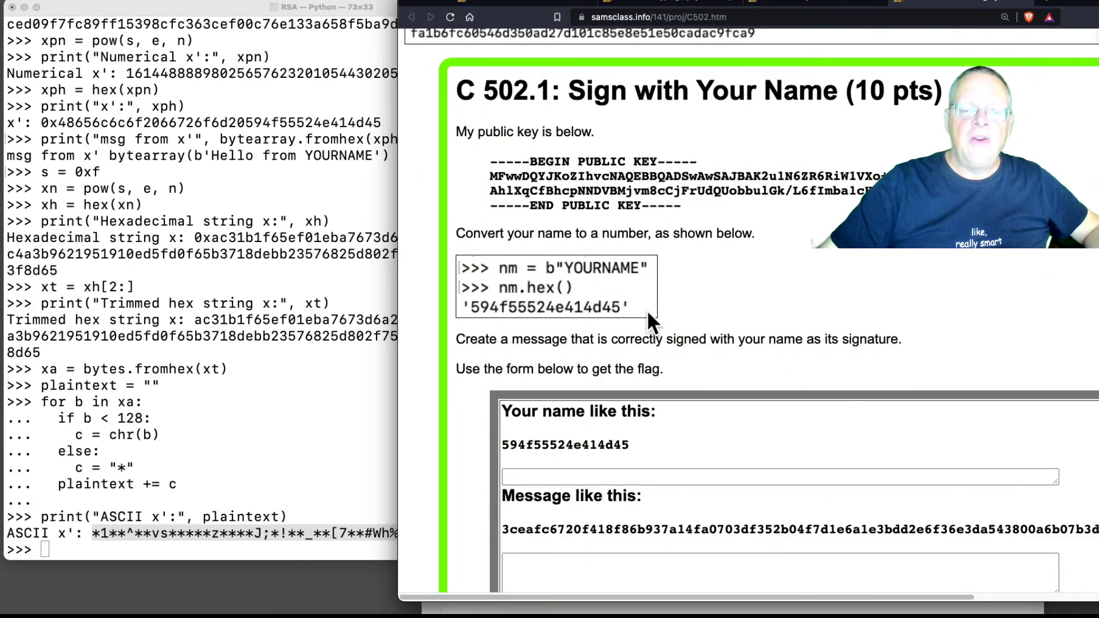